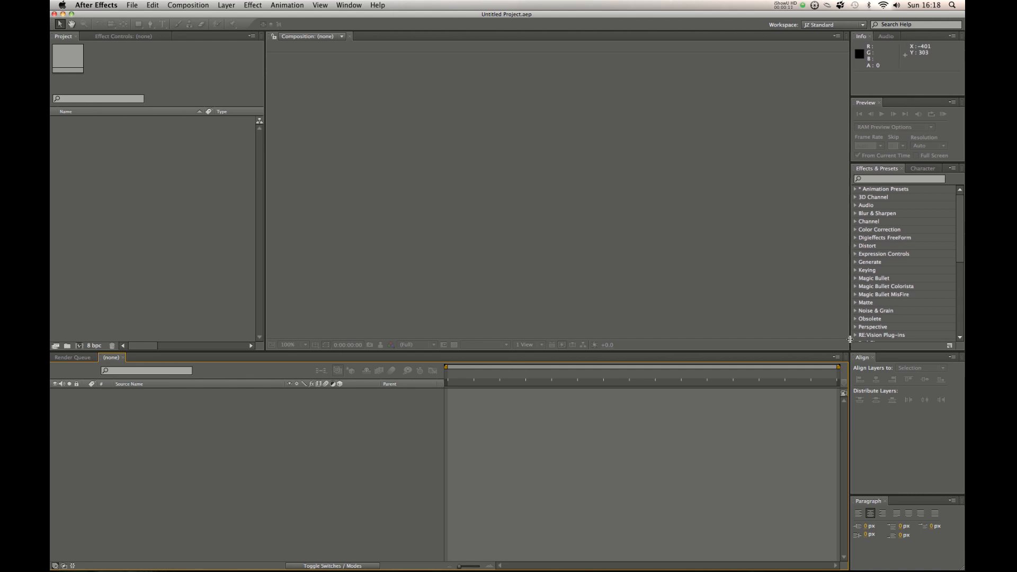
mouse_move(467, 399)
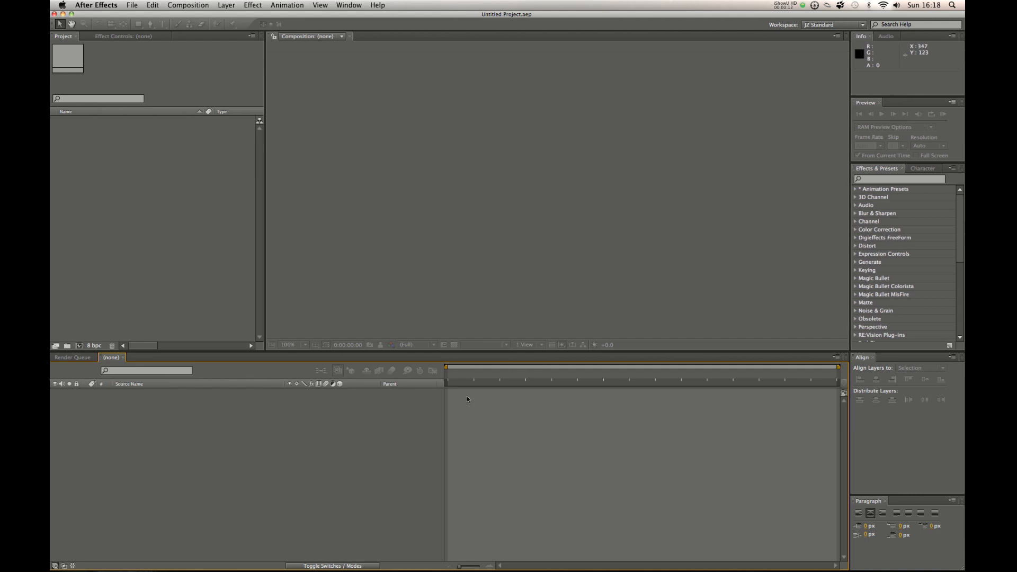
mouse_move(483, 438)
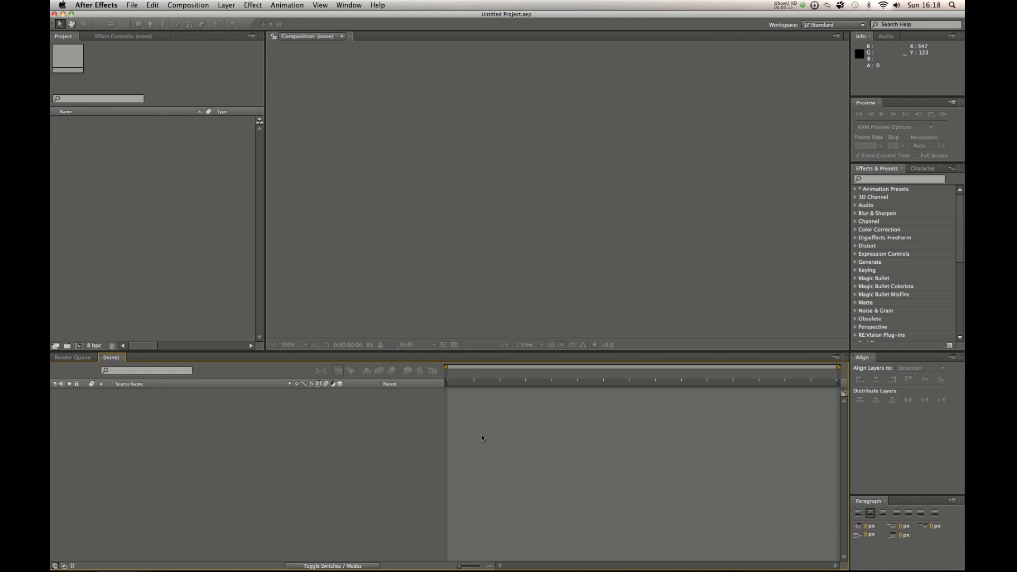
mouse_move(383, 470)
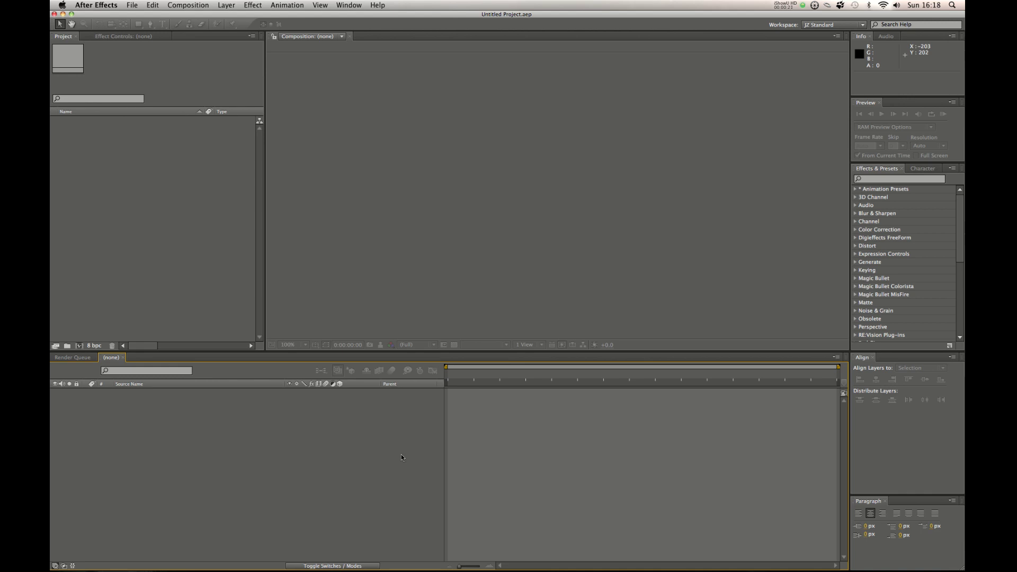
mouse_move(522, 303)
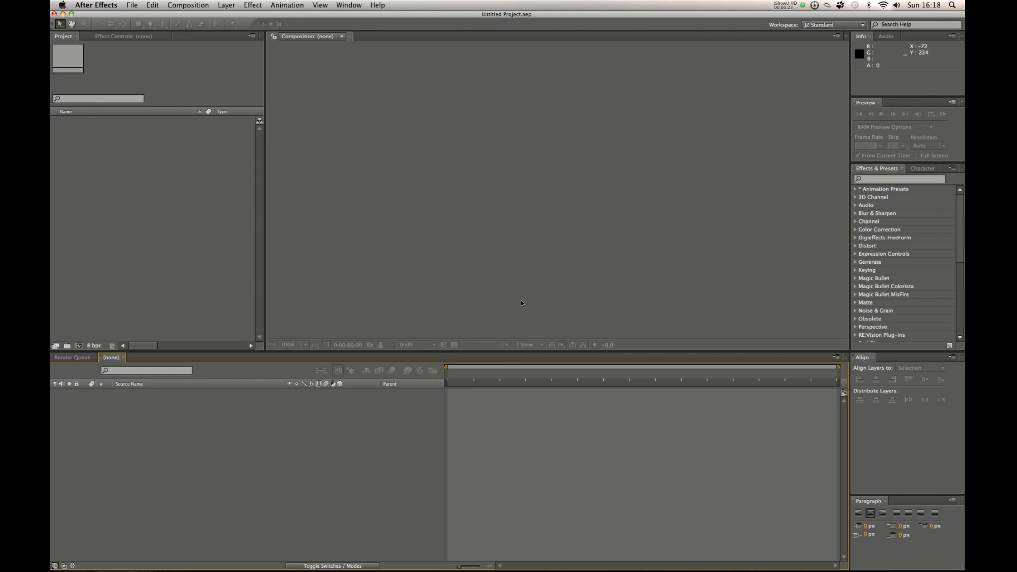
mouse_move(474, 452)
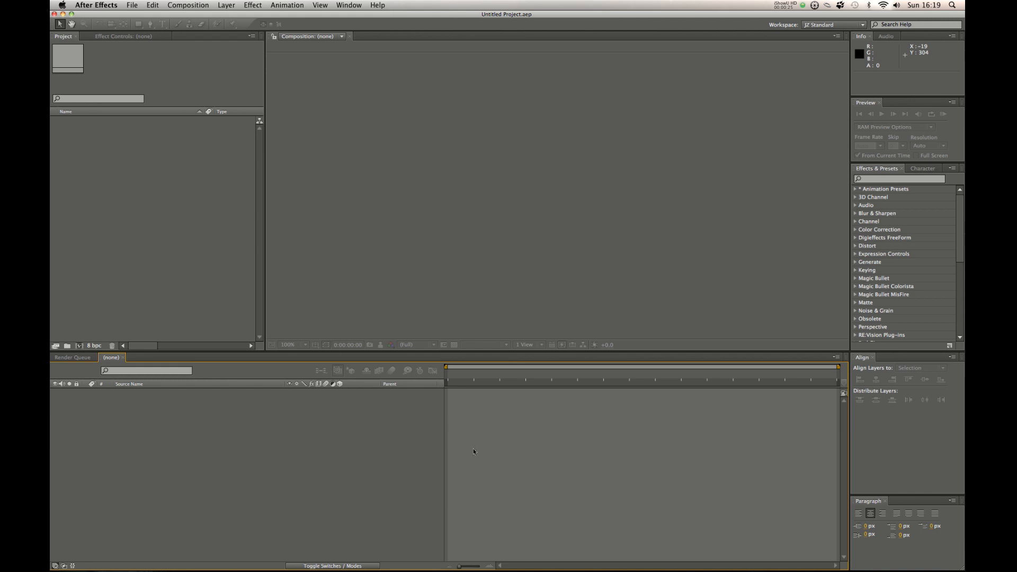
mouse_move(342, 473)
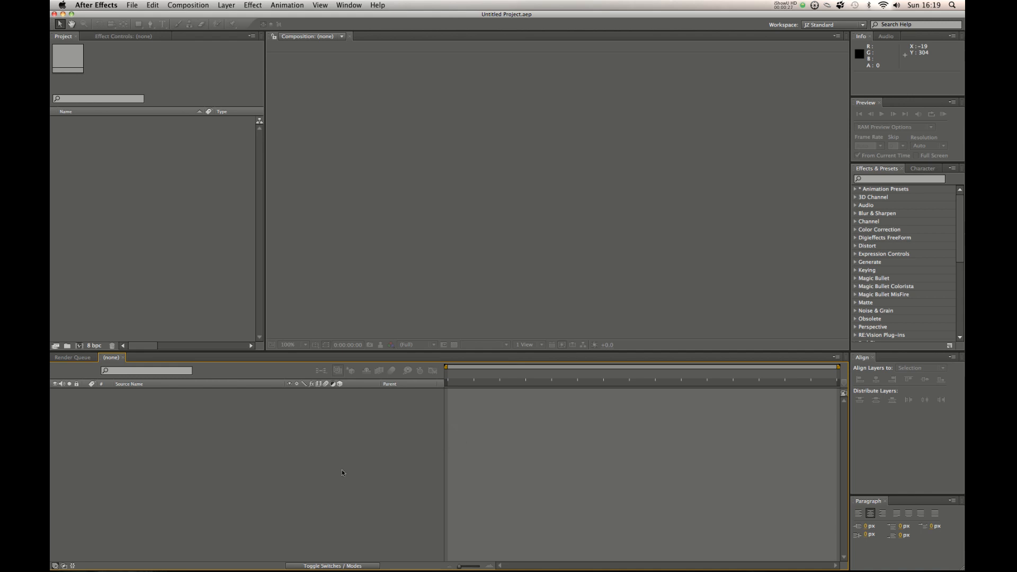
mouse_move(389, 435)
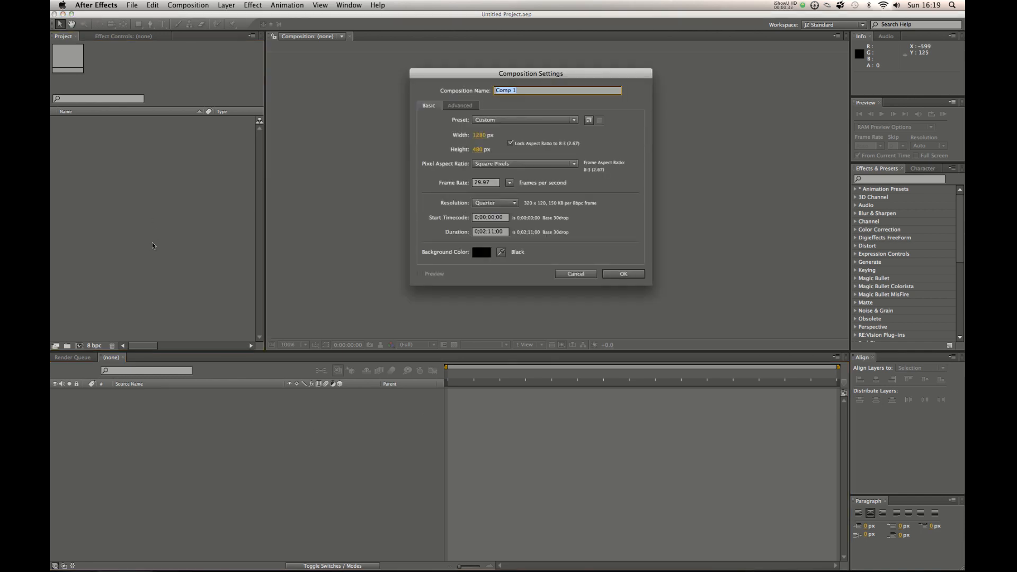
Confirm the 1280×480 Comp 1 and start a new solid layer.
left_click(623, 274)
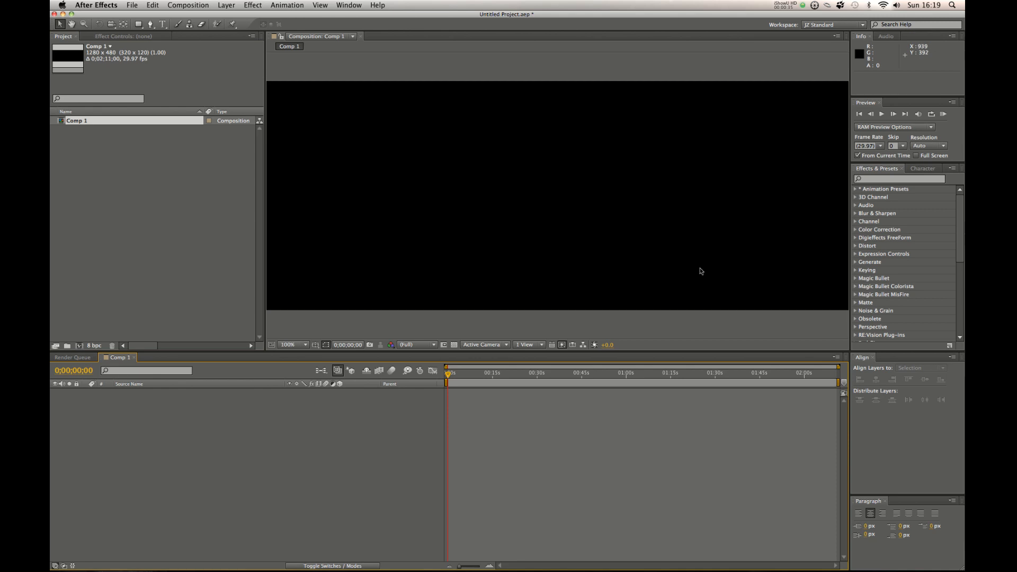
left_click(305, 344)
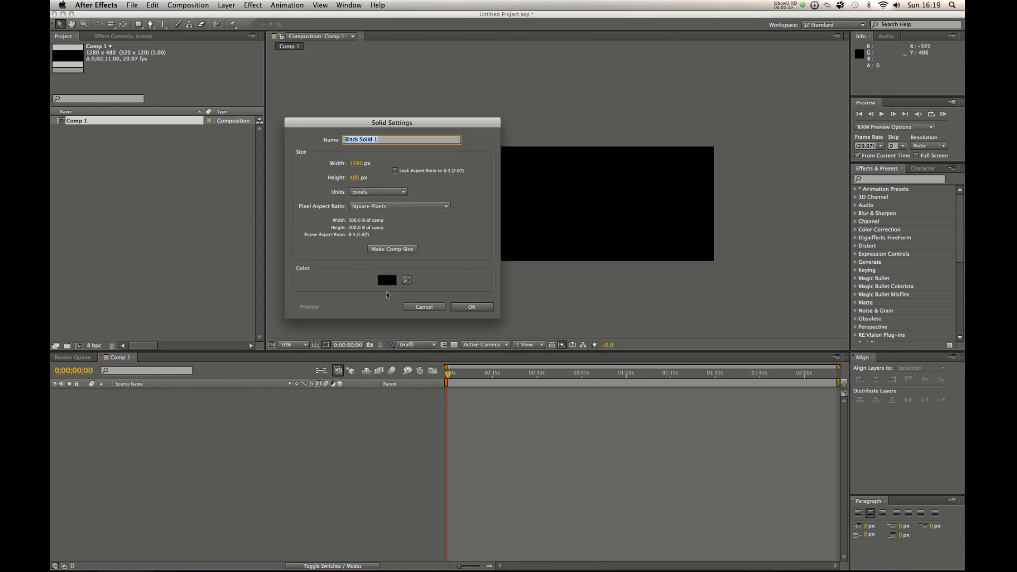
Create a red solid and place the red square near the top right.
left_click(386, 280)
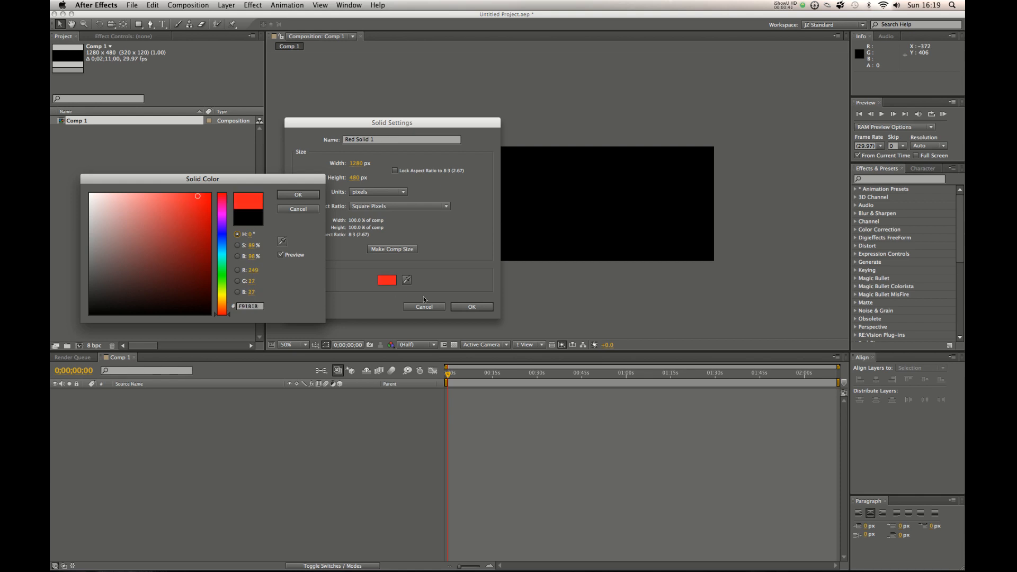
left_click(298, 195)
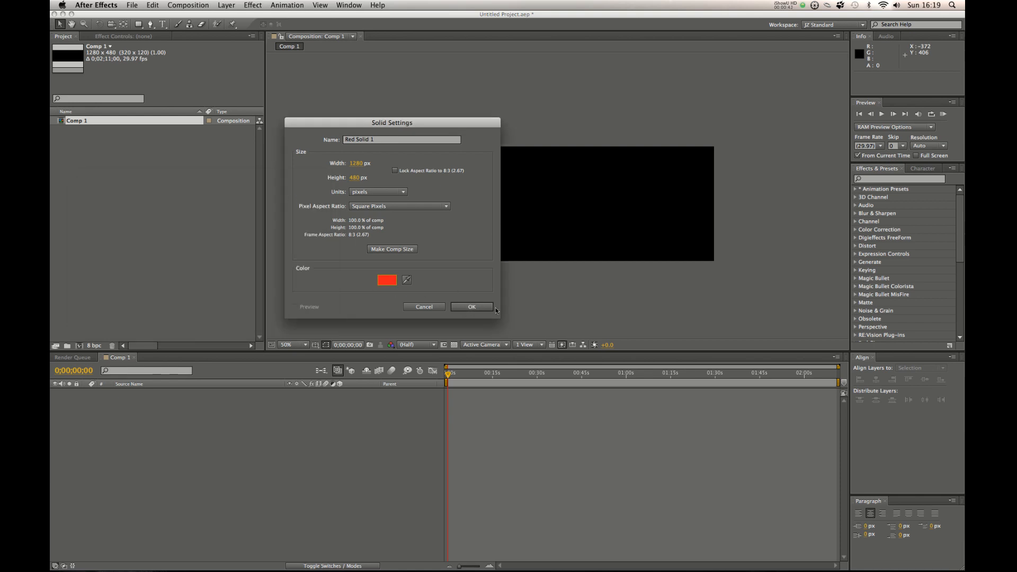
left_click(471, 307)
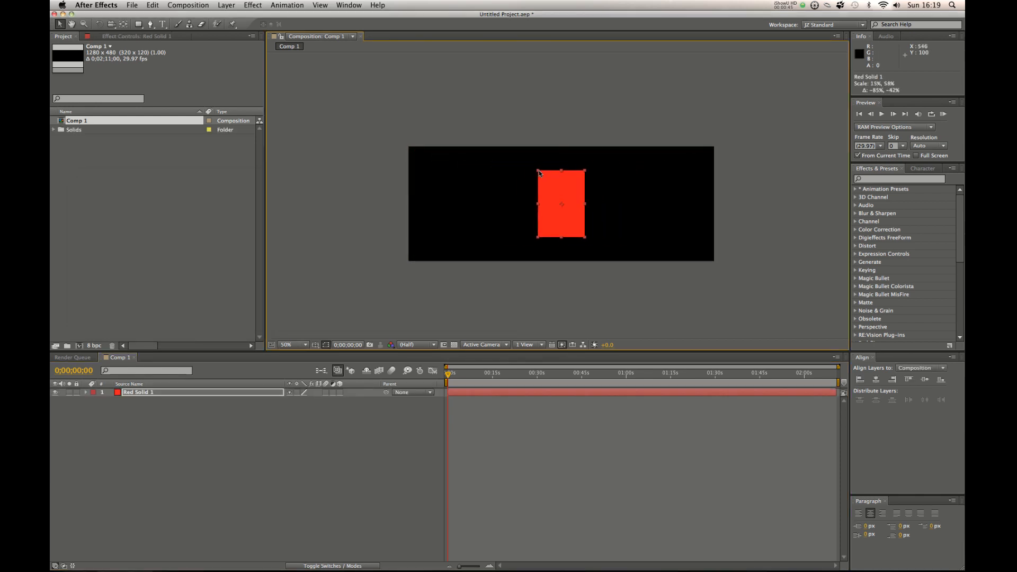
left_click_drag(561, 203, 642, 170)
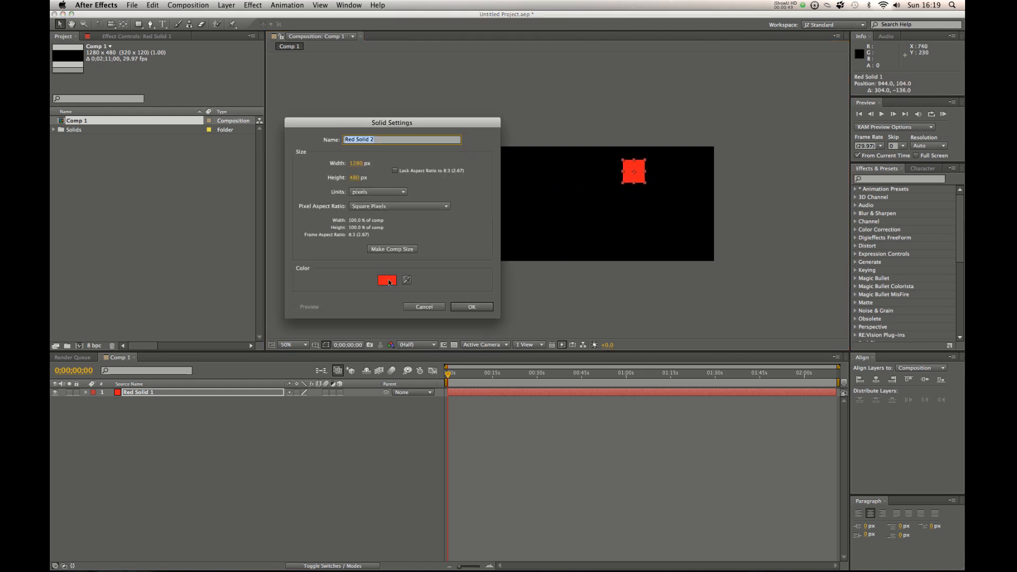
Create a blue solid and place the blue square beside the red one.
left_click(387, 280)
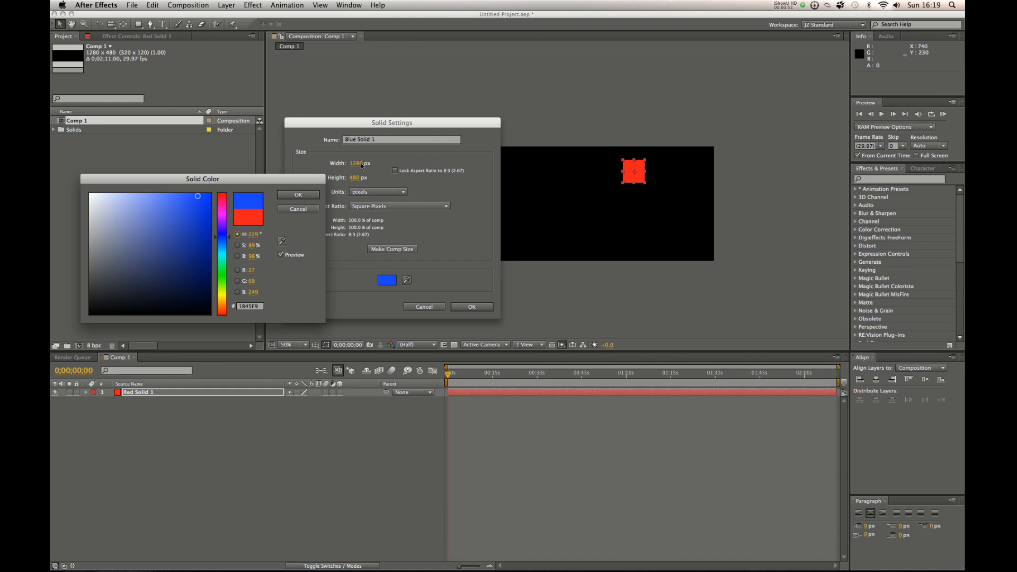
left_click(298, 194)
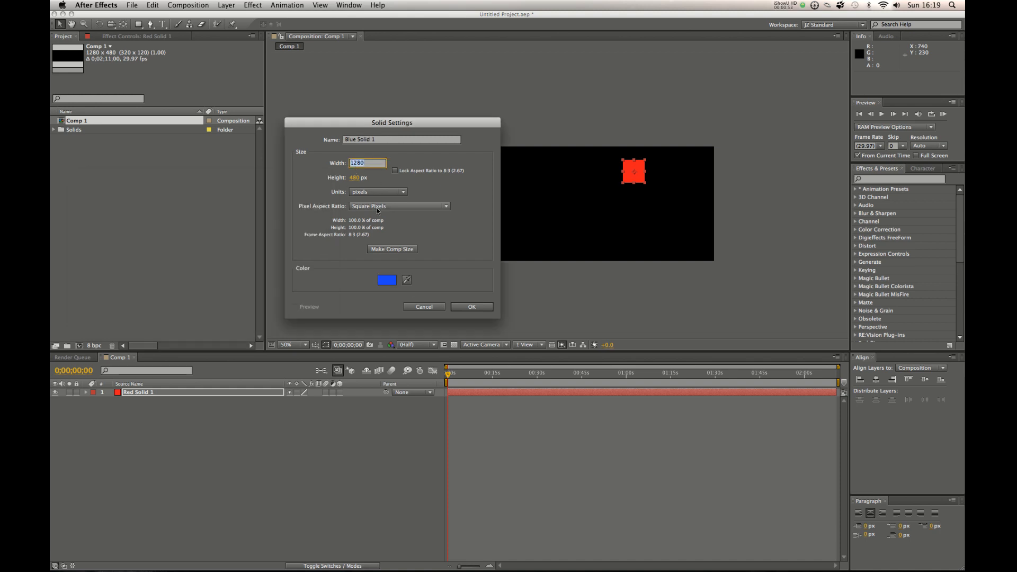
left_click(424, 307)
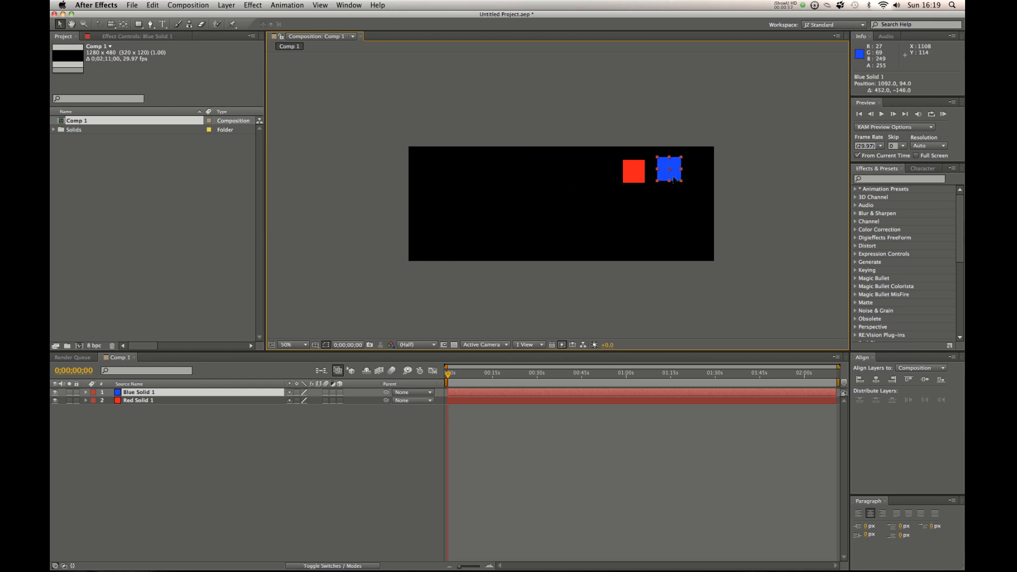
left_click_drag(669, 170, 662, 176)
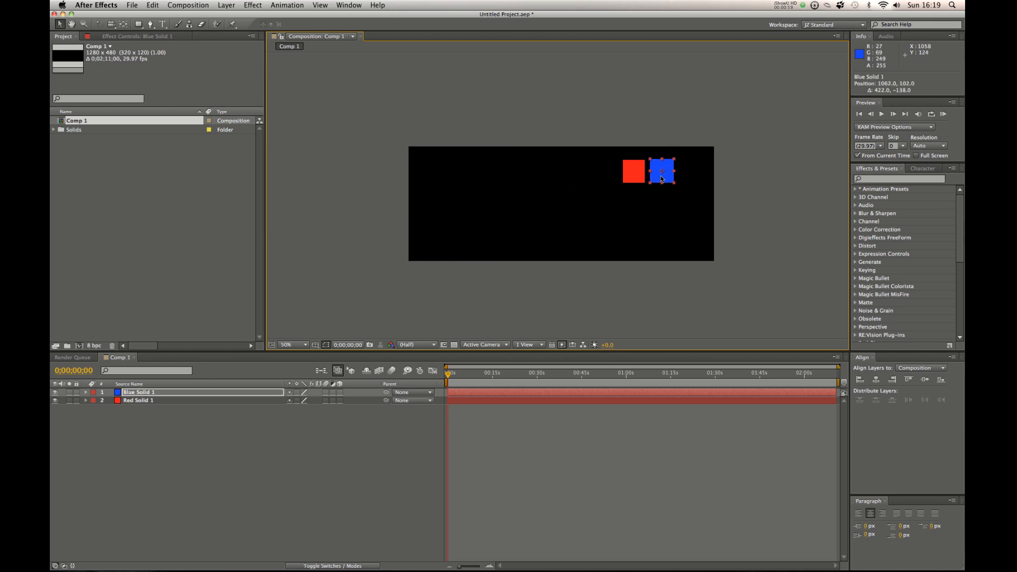
left_click_drag(662, 171, 690, 162)
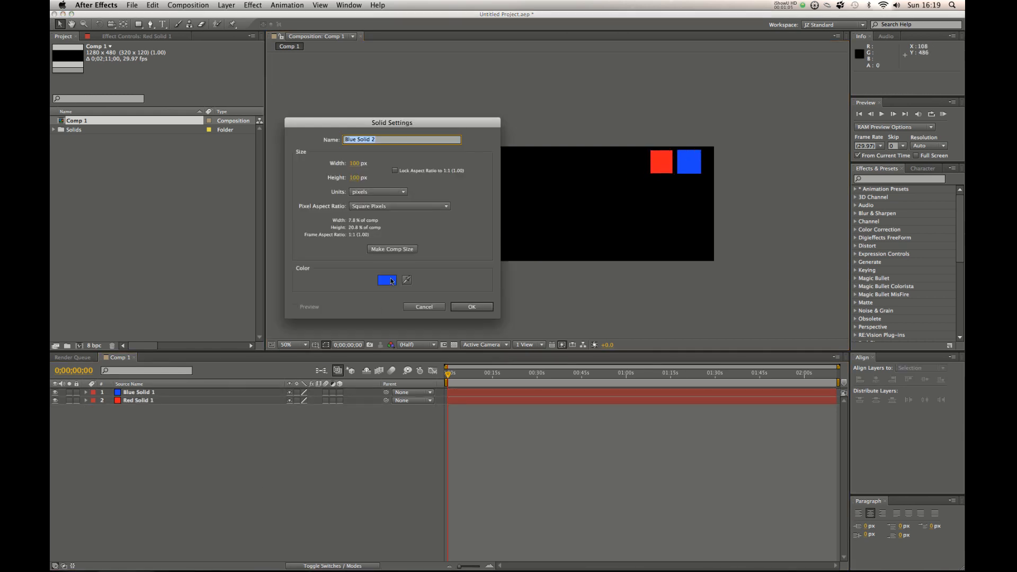
Create a yellow solid left of the red square, then start another new solid.
left_click(386, 280)
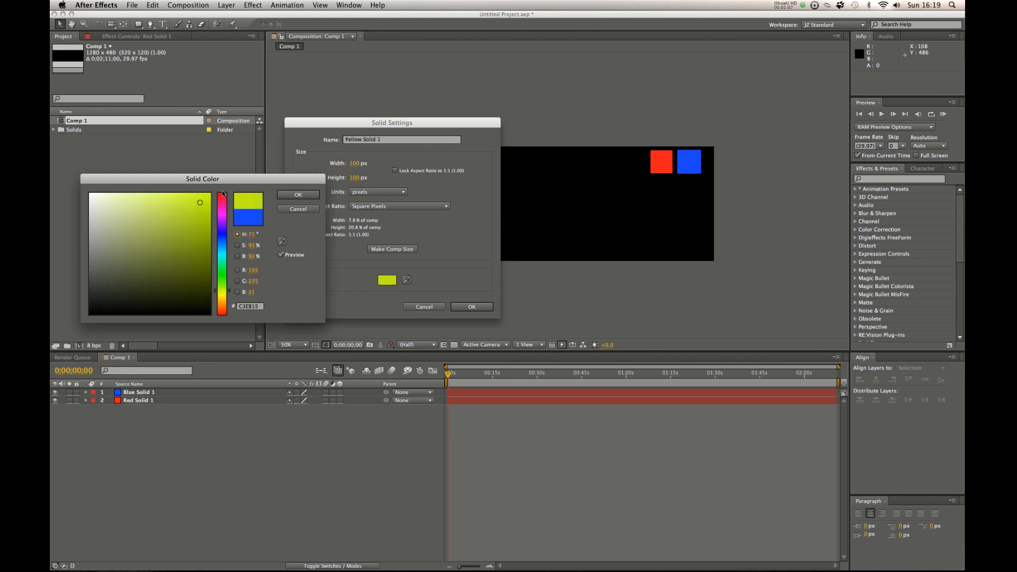
left_click(471, 306)
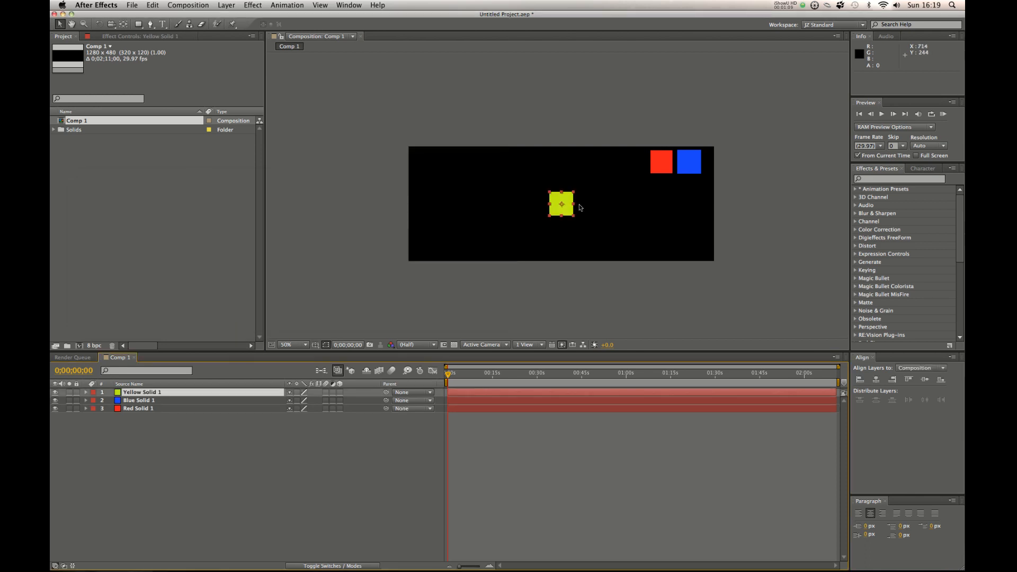
left_click_drag(561, 205, 634, 161)
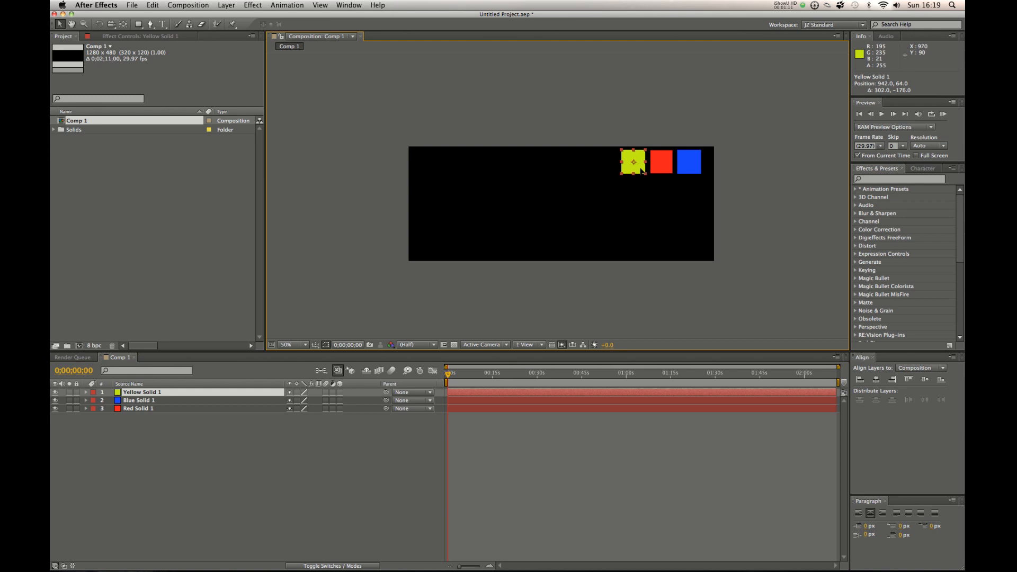
left_click(361, 532)
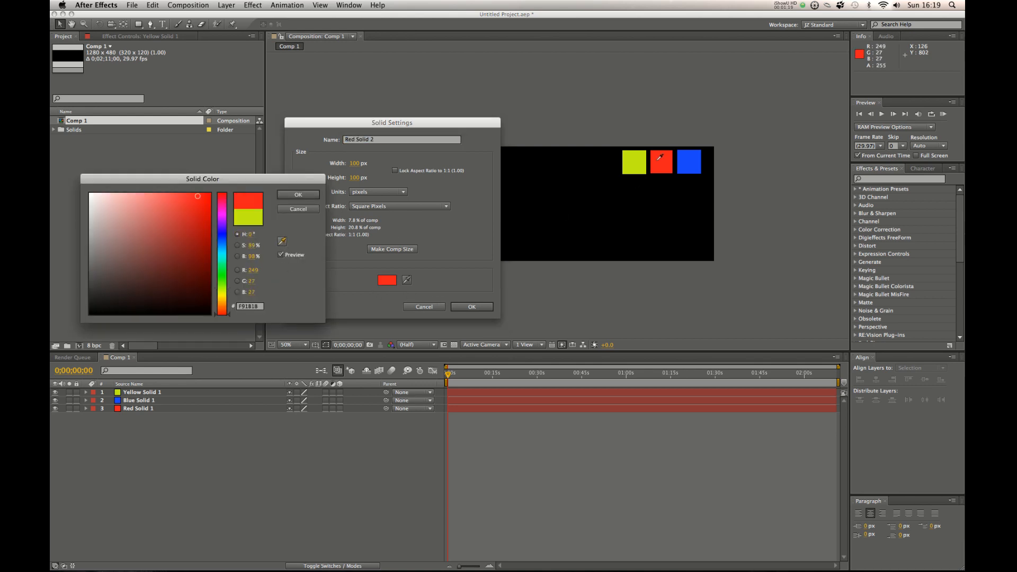
left_click(297, 195)
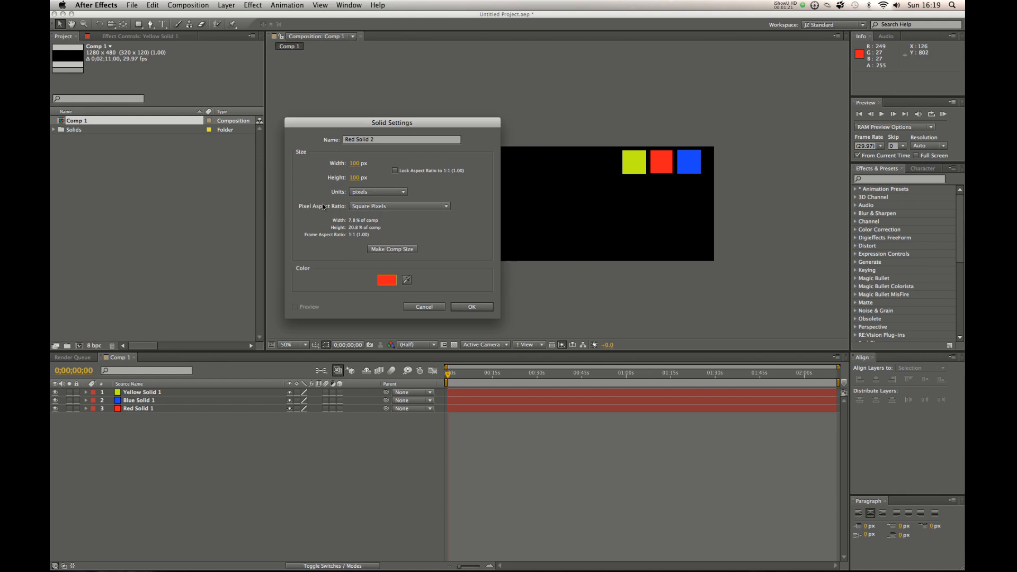
left_click(471, 306)
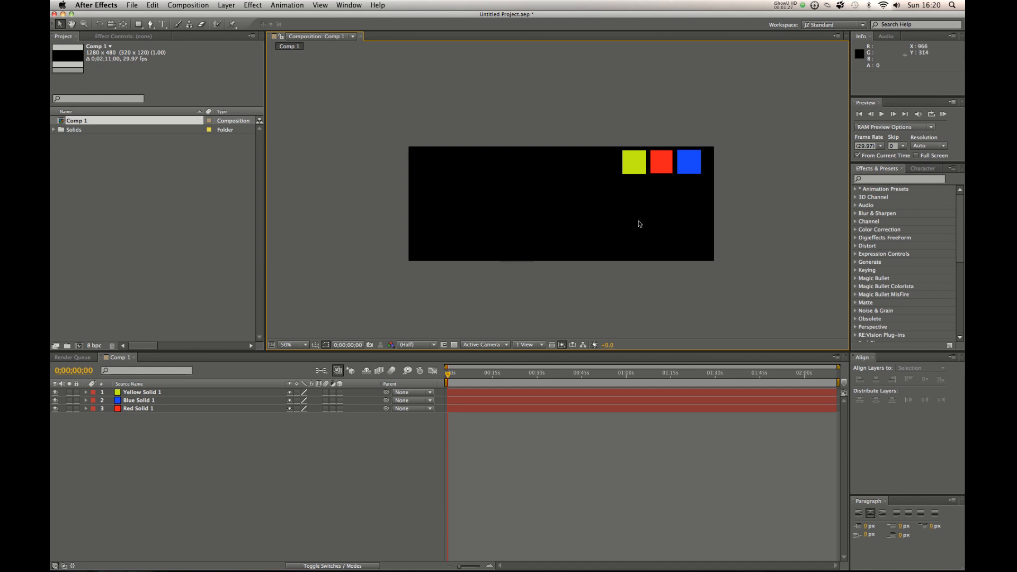
mouse_move(521, 207)
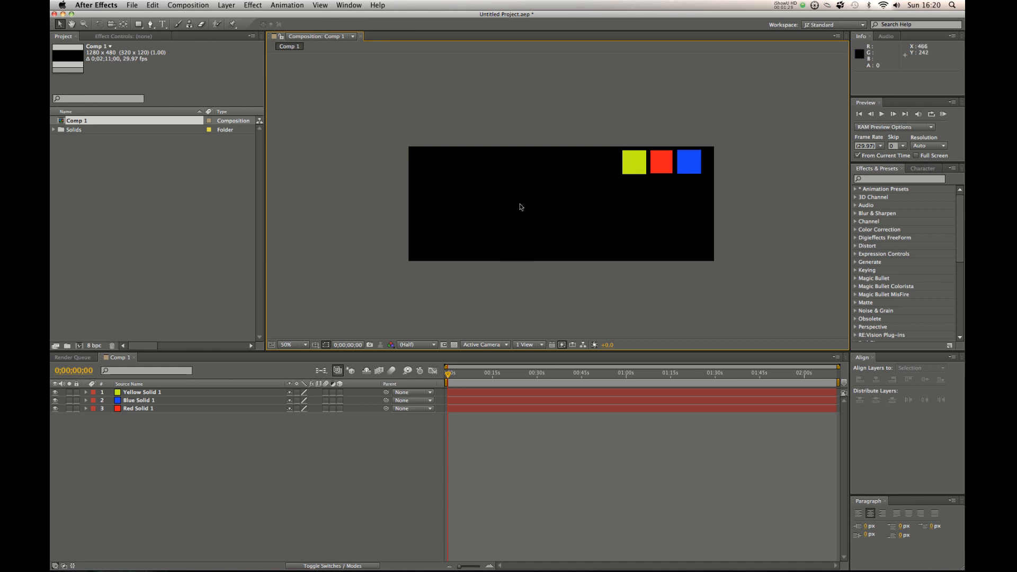
left_click(142, 392)
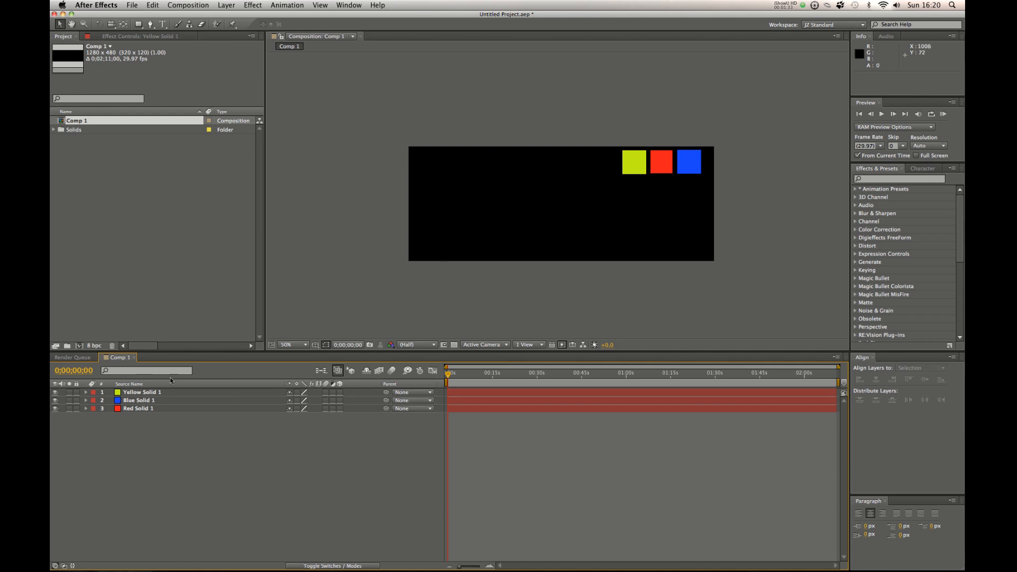
left_click(54, 392)
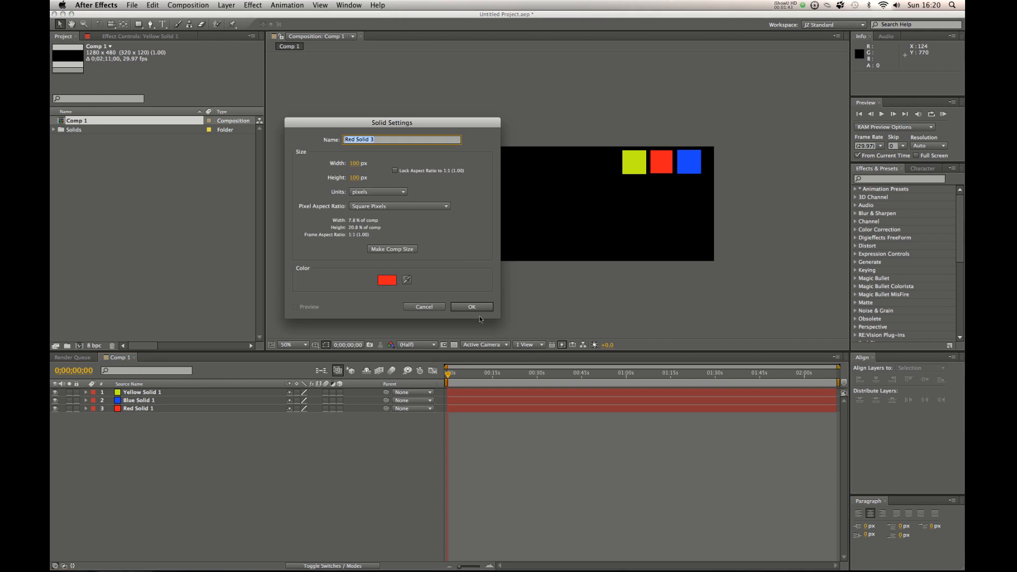
Make the red solid comp-sized, mask it with a drawn shape, and select Red Solid 1 for removal.
left_click(471, 307)
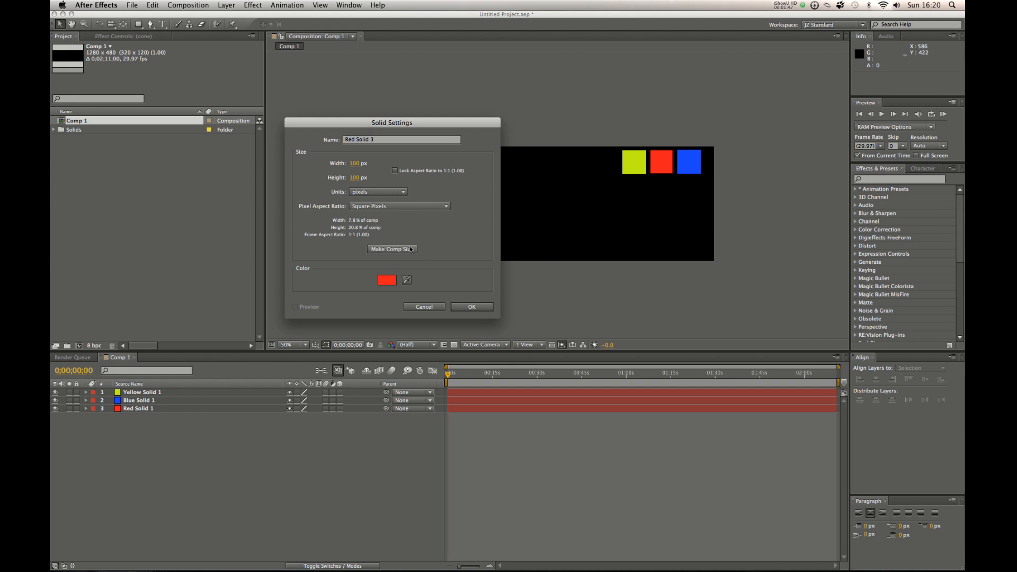
left_click(471, 307)
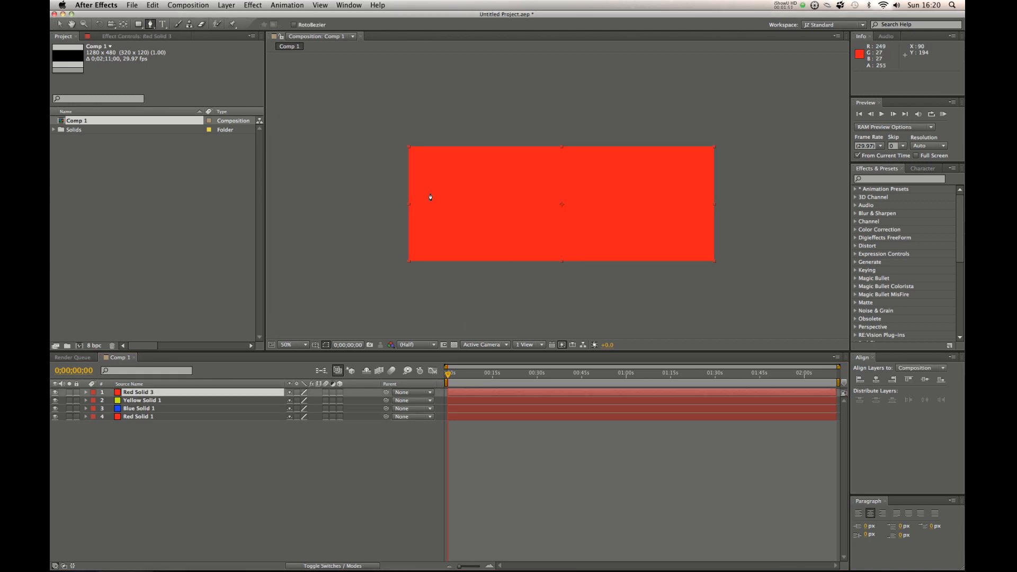
left_click(143, 26)
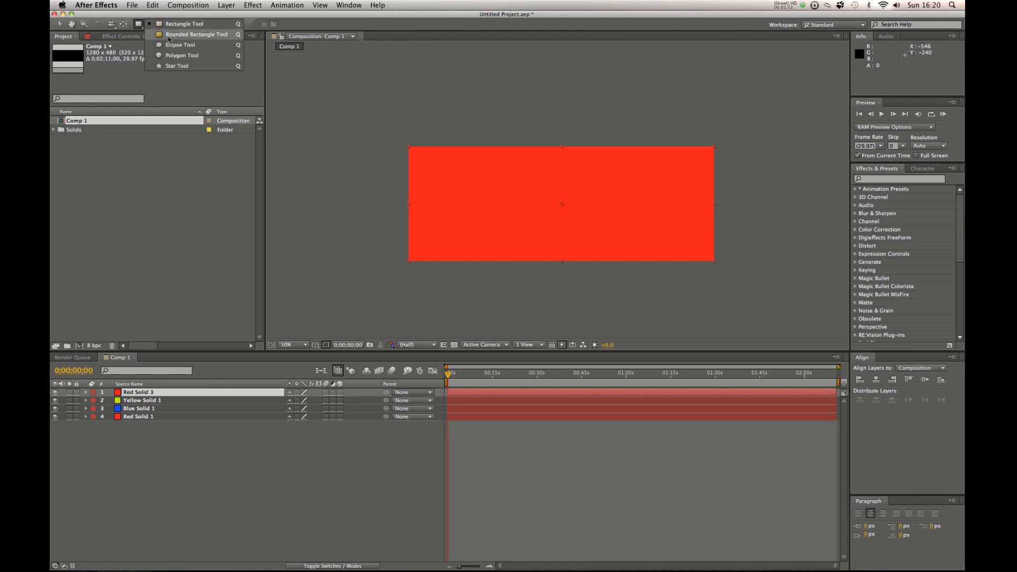
mouse_move(178, 55)
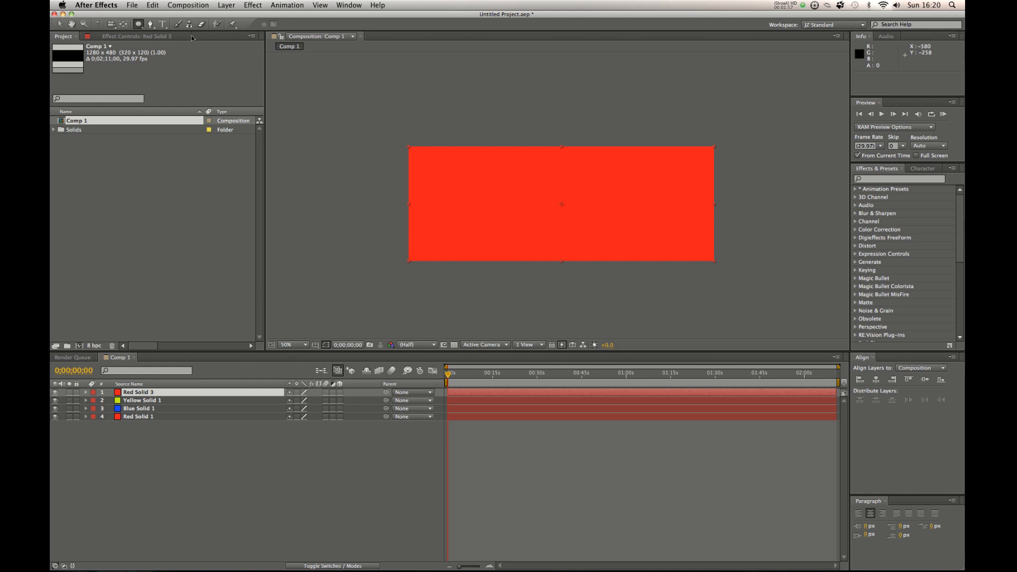
left_click_drag(450, 164, 497, 208)
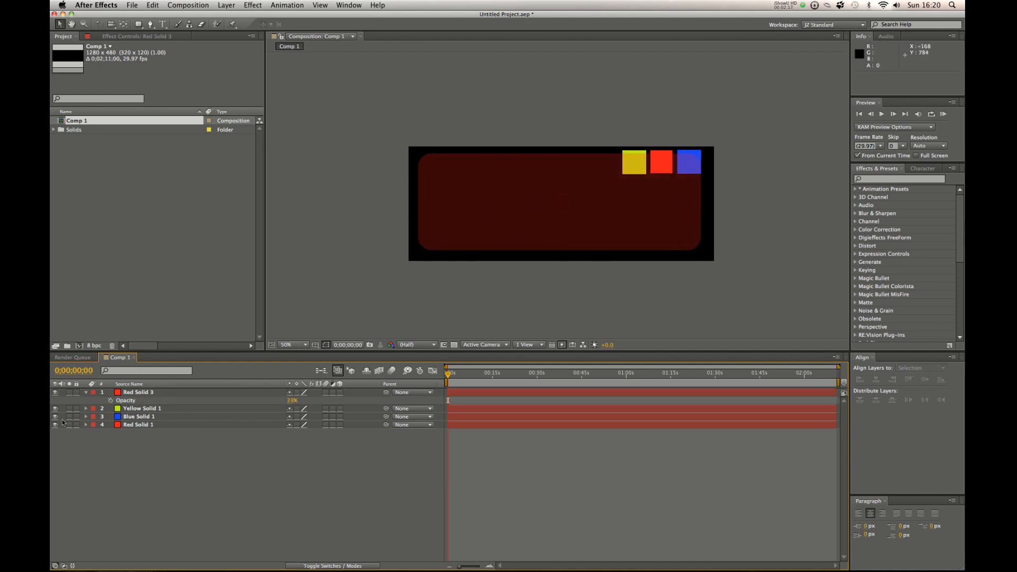
left_click(142, 408)
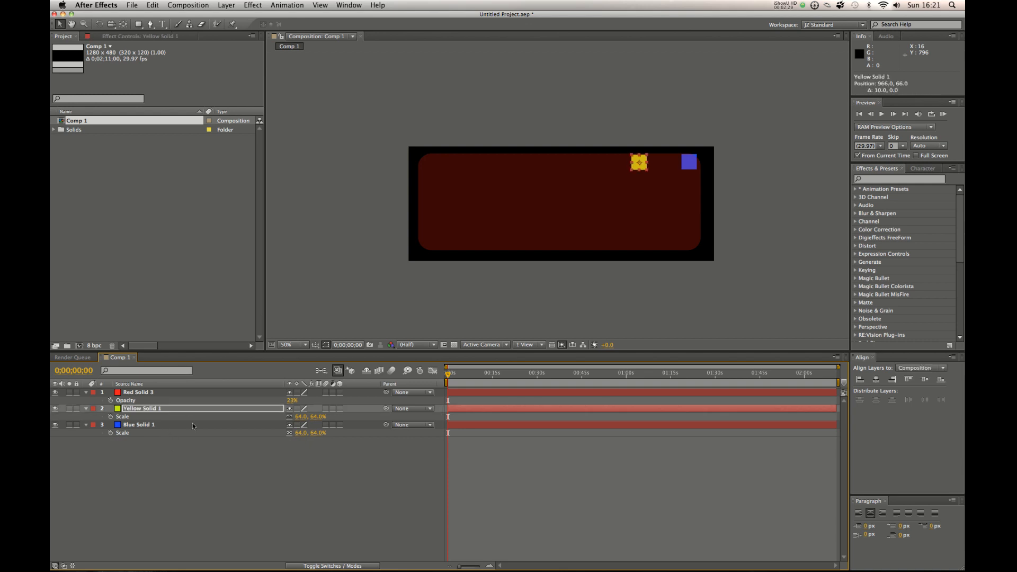
Move the yellow swatch right beside the blue one and select its layer.
left_click_drag(638, 162, 668, 157)
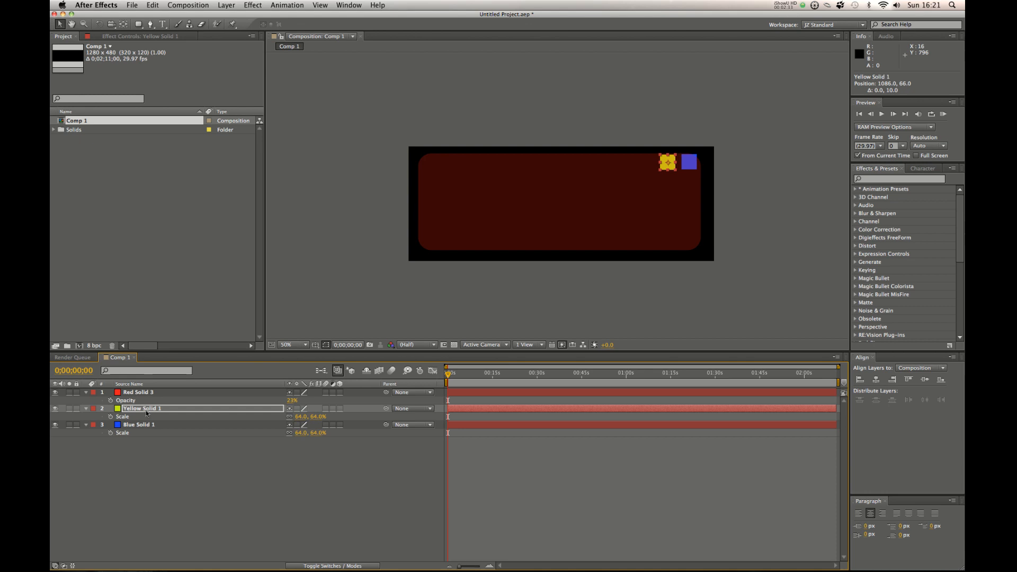
left_click(138, 424)
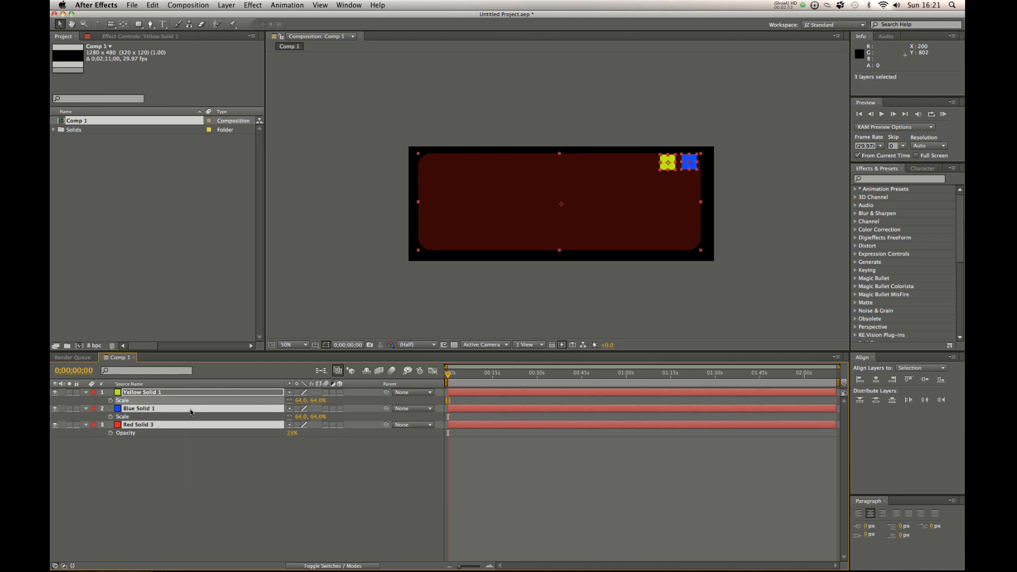
Make the yellow, blue and safety-area layers guide layers via the layer context menu.
right_click(191, 411)
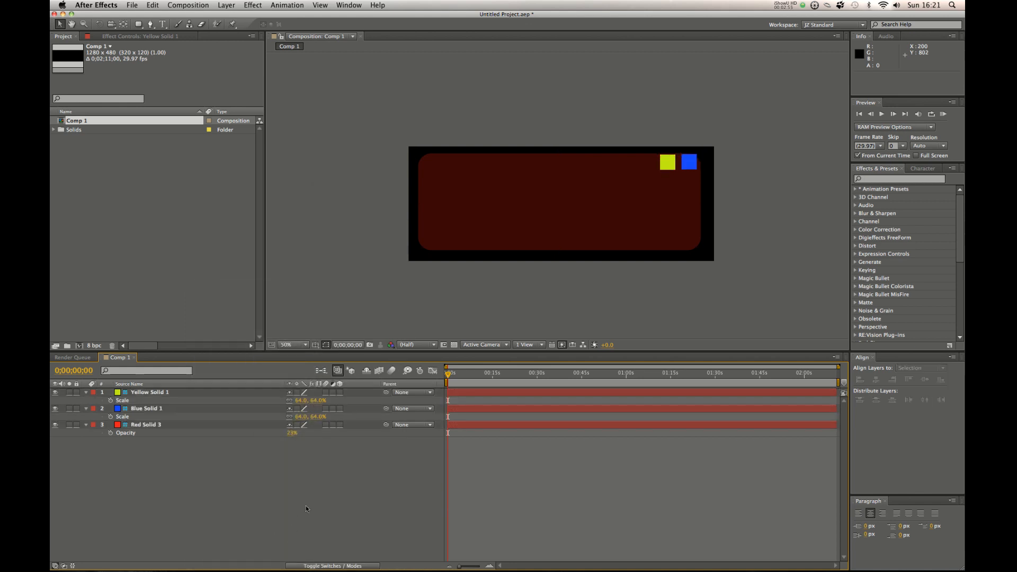
mouse_move(359, 301)
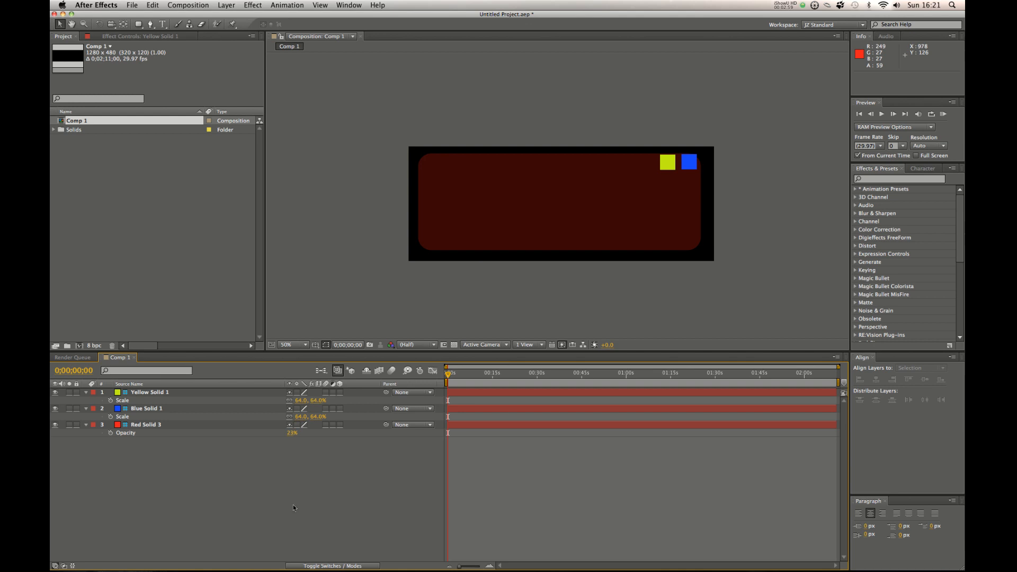
Queue Comp 1 for render with Guide Layers: All Off, then return to its timeline.
left_click(72, 357)
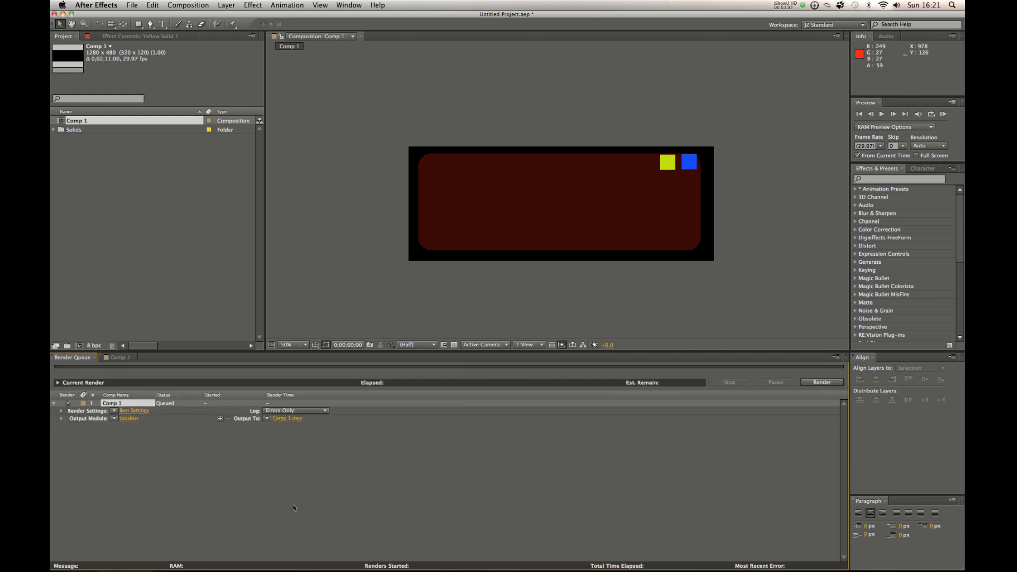
mouse_move(141, 418)
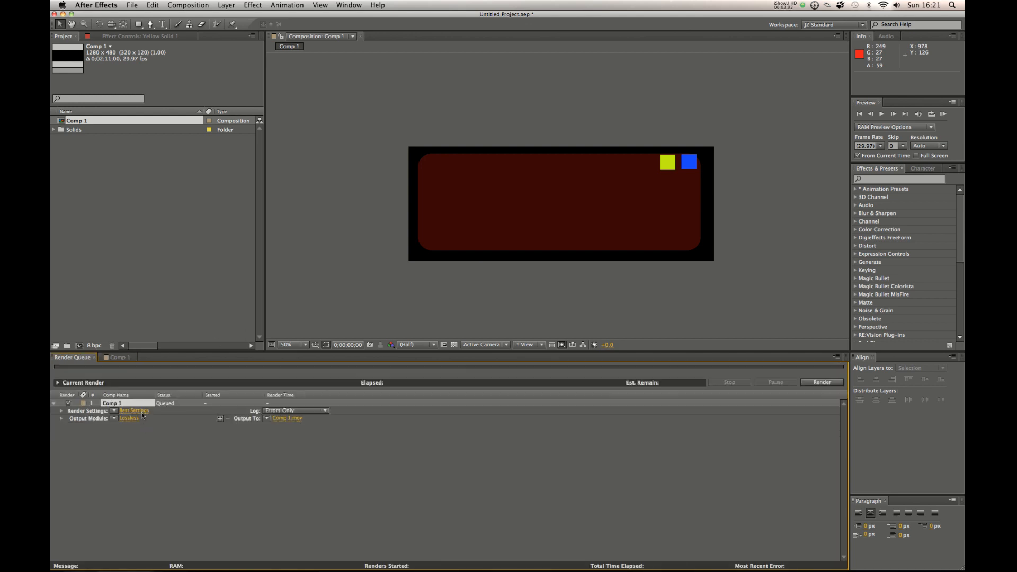
left_click(133, 411)
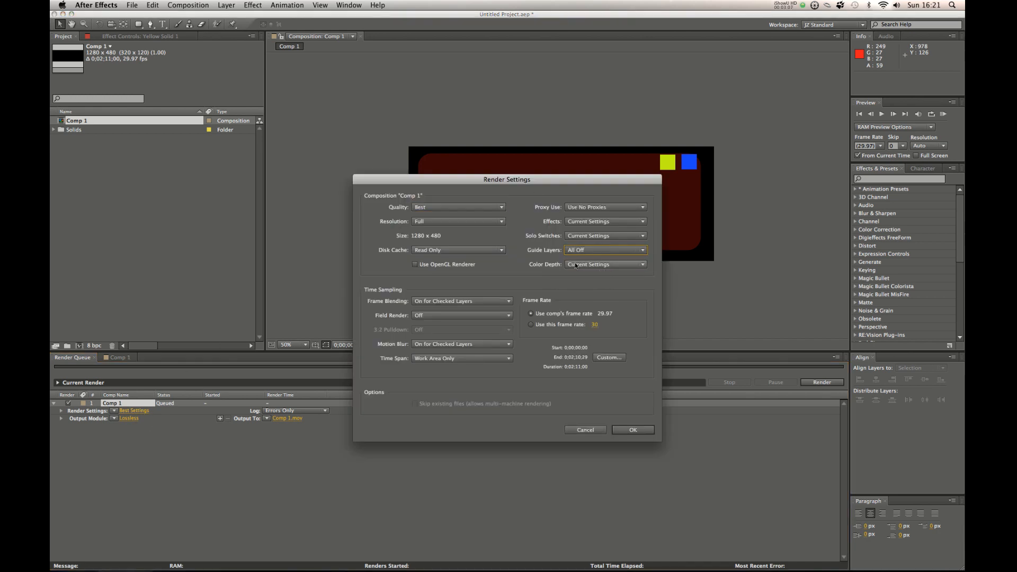
left_click(634, 429)
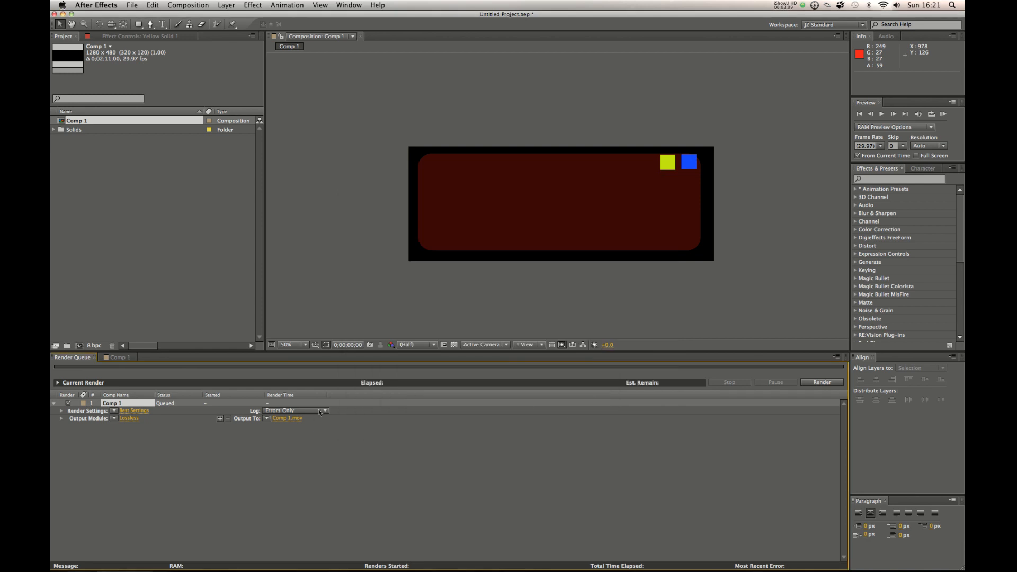
mouse_move(315, 318)
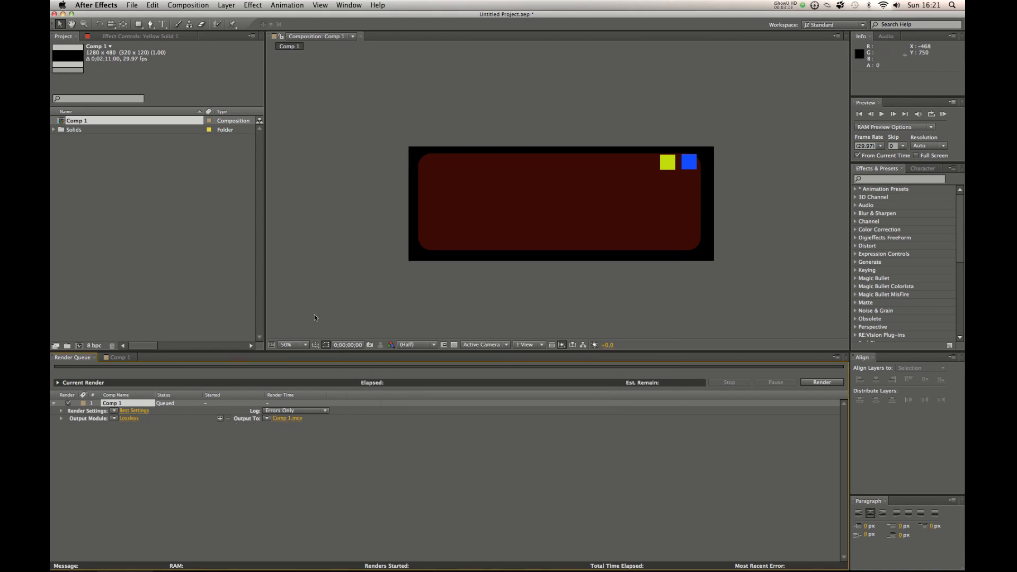
left_click(117, 358)
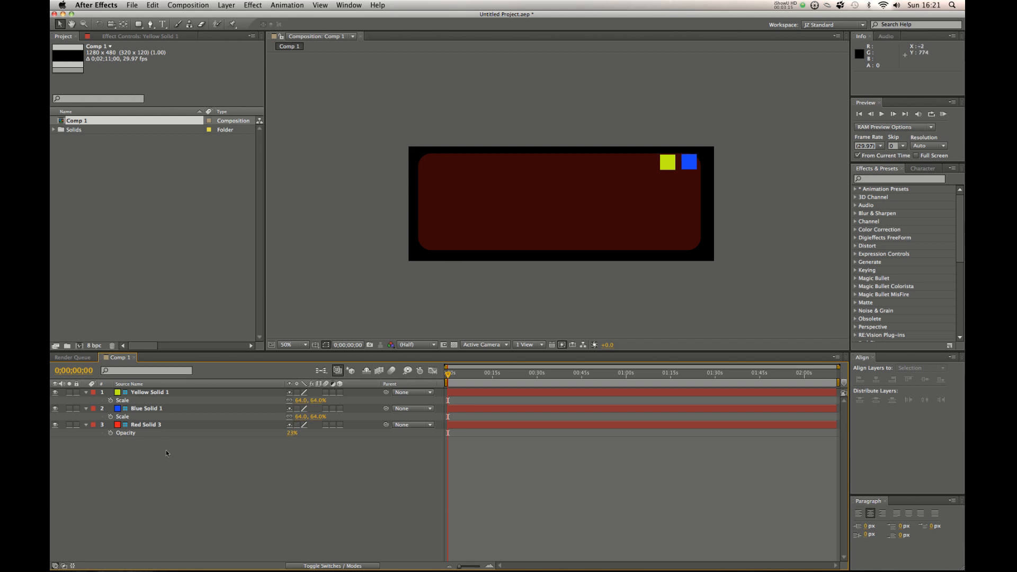
mouse_move(212, 463)
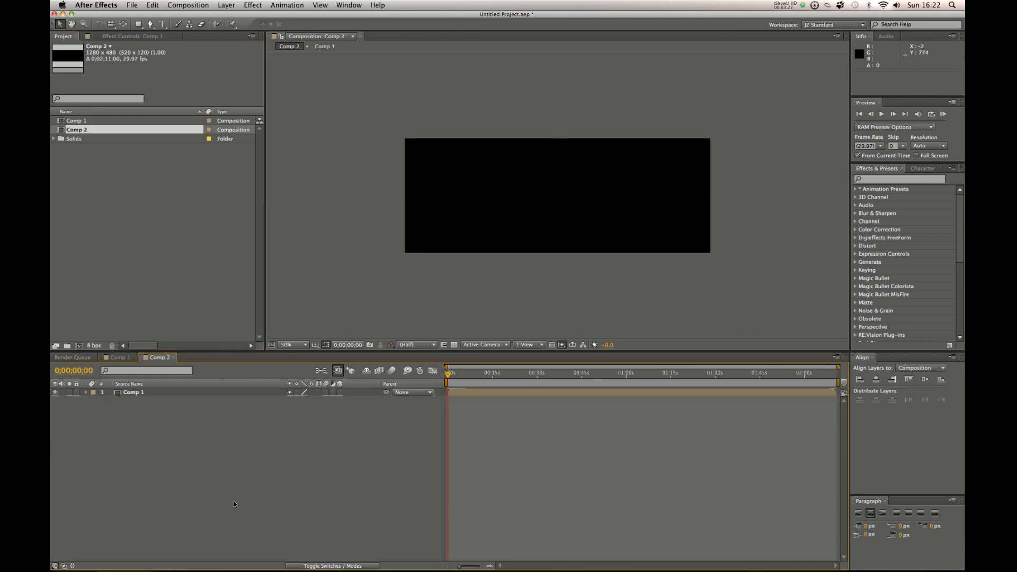
Select the nested Comp 1 layer and view Comp 2 showing plain black.
left_click(133, 392)
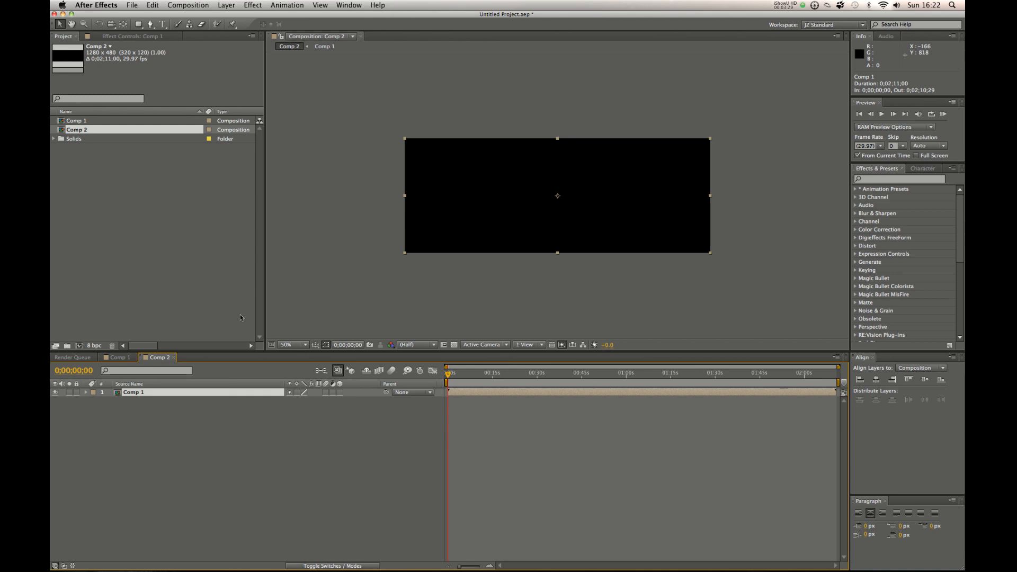
mouse_move(444, 206)
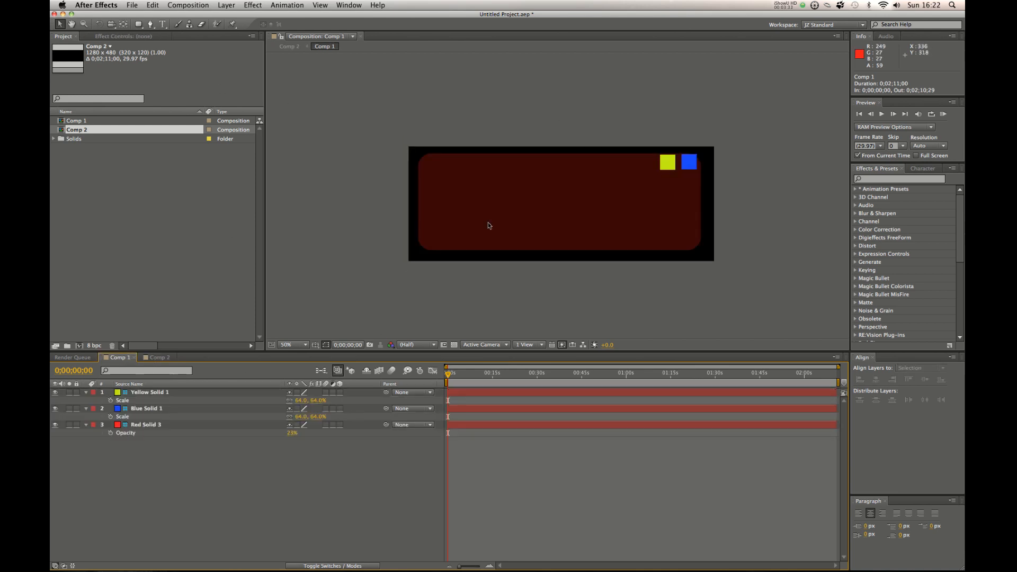
mouse_move(631, 200)
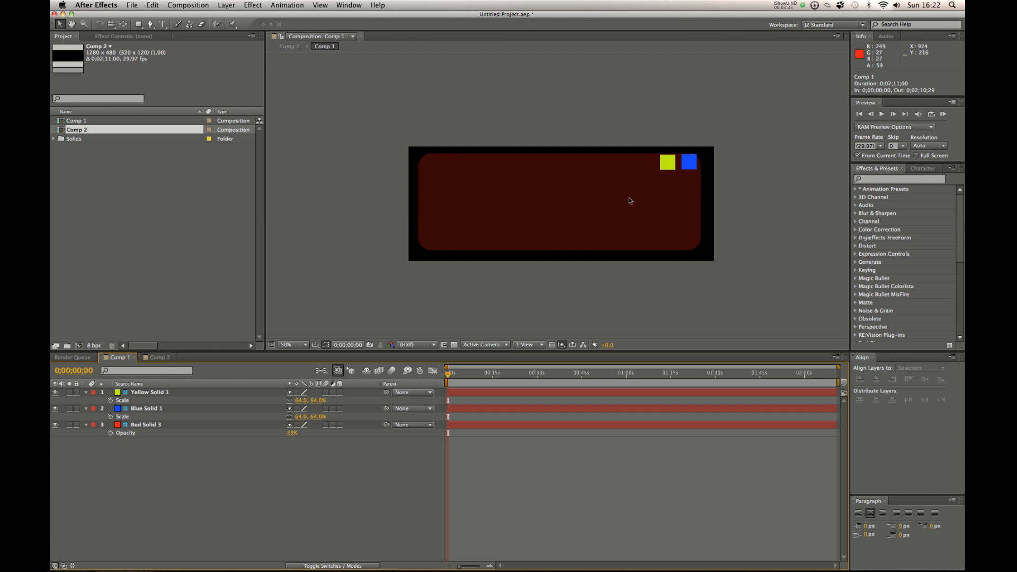
left_click(159, 357)
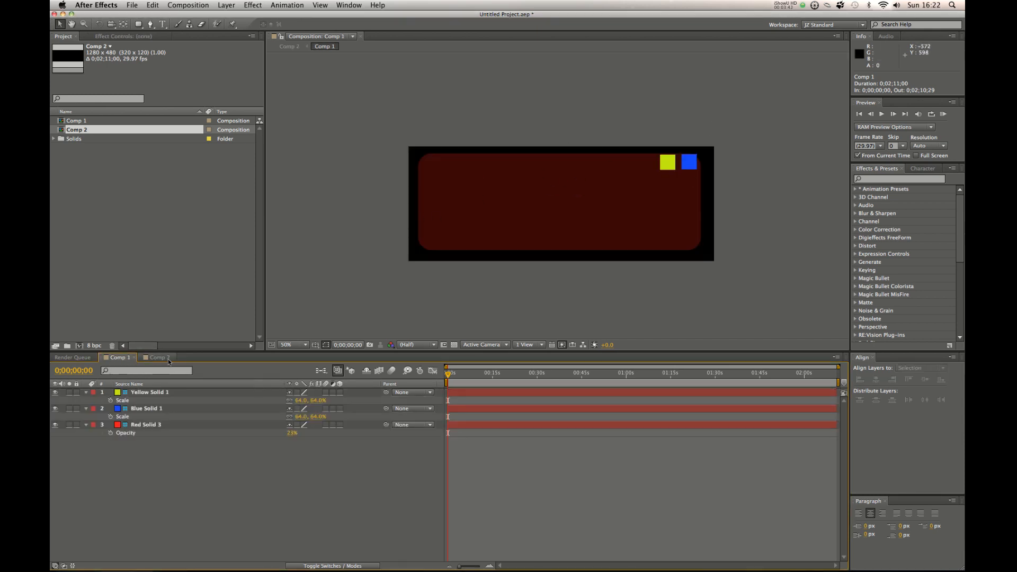
left_click(158, 358)
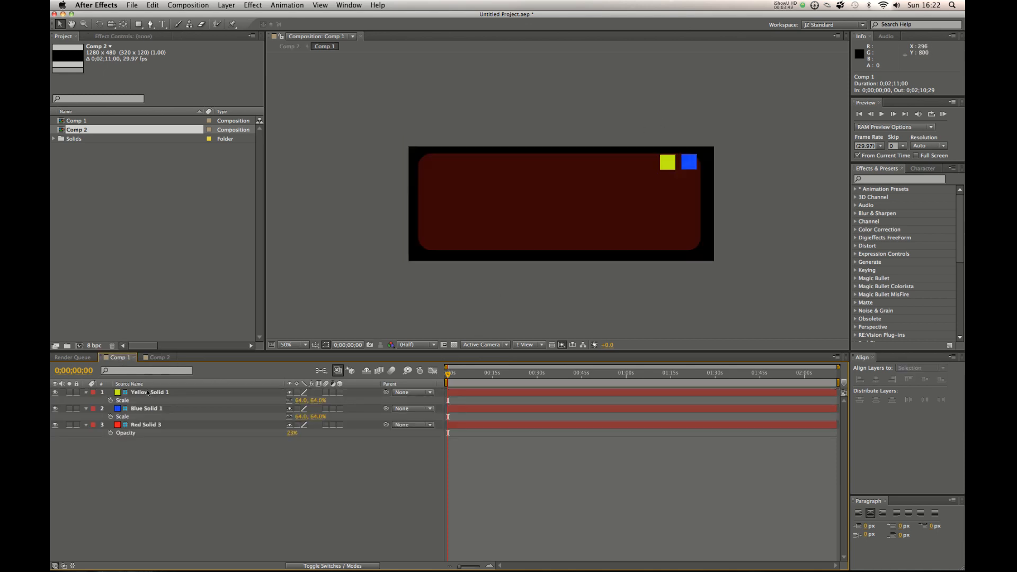
left_click(159, 358)
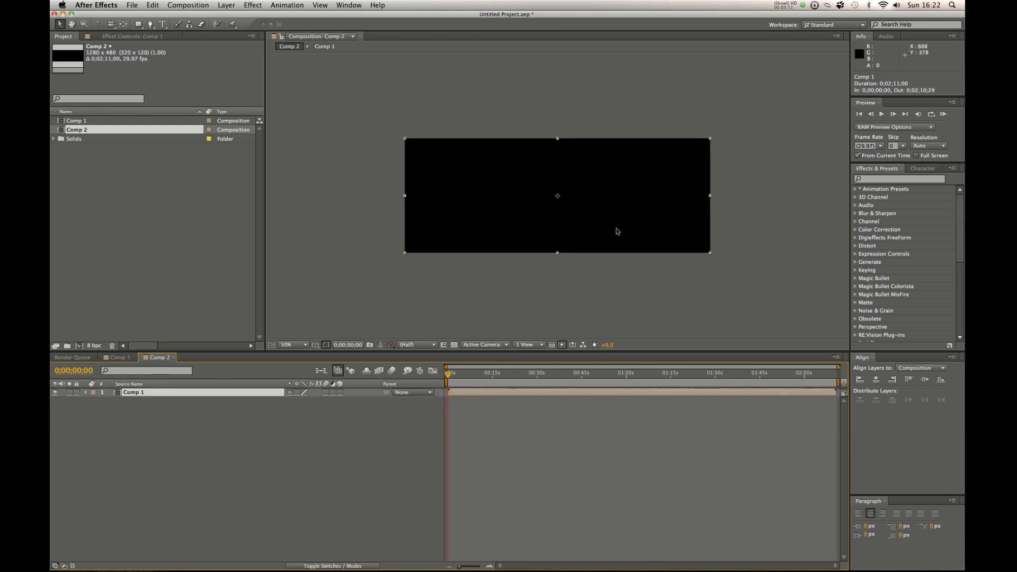
mouse_move(685, 182)
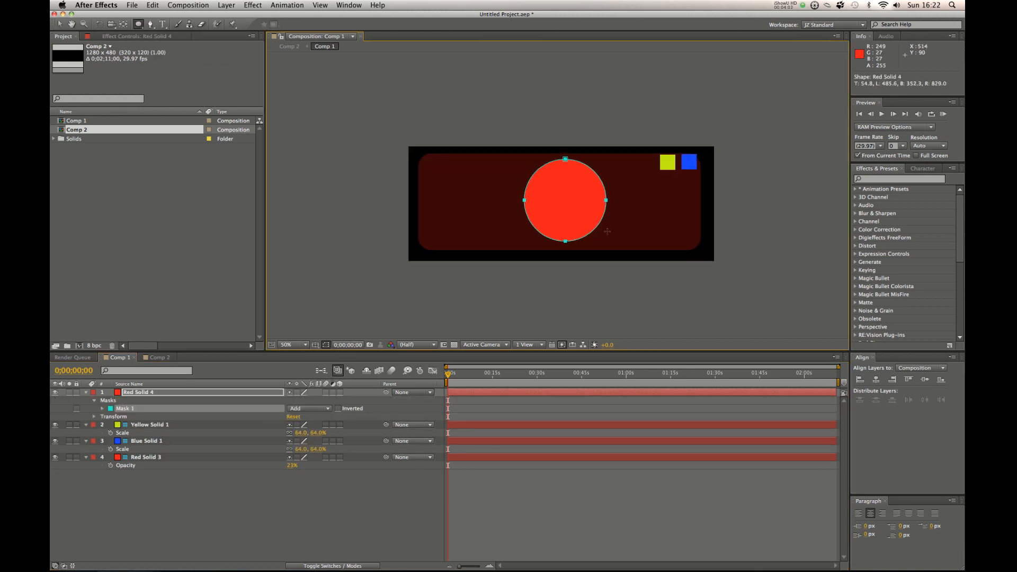
Switch between Comp 1 and Comp 2 to confirm only the red circle shows.
left_click(158, 357)
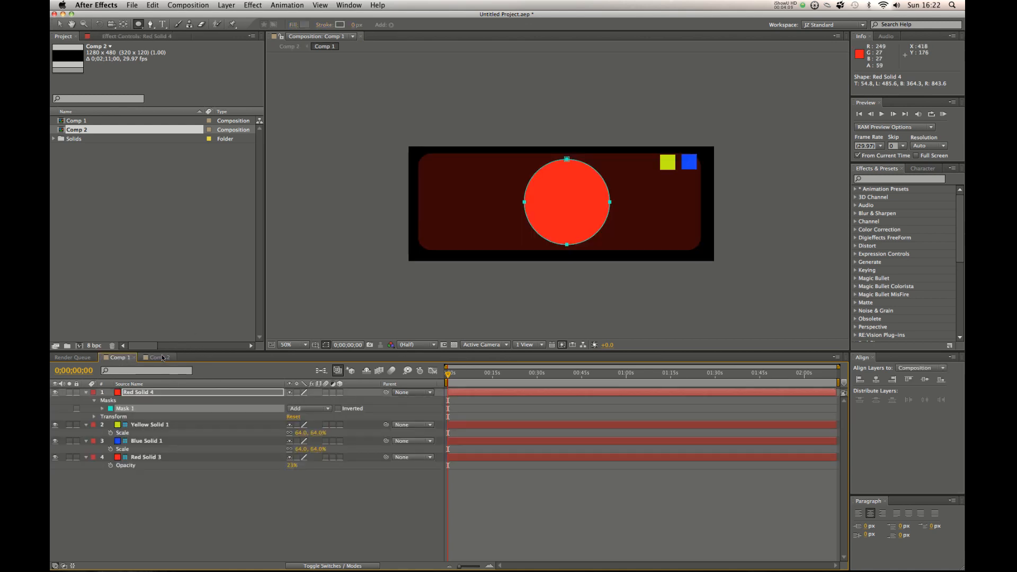
left_click(155, 357)
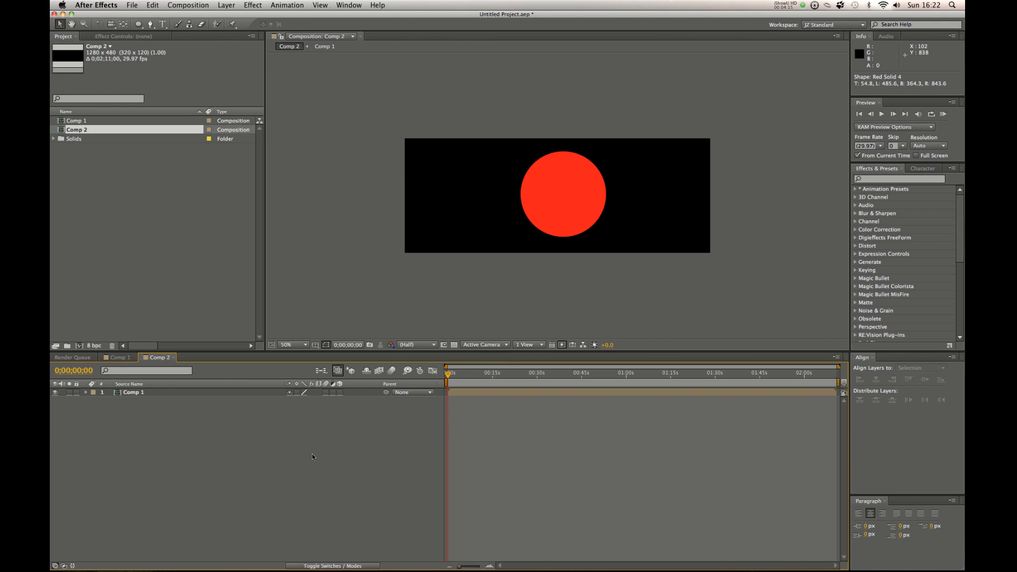
mouse_move(247, 428)
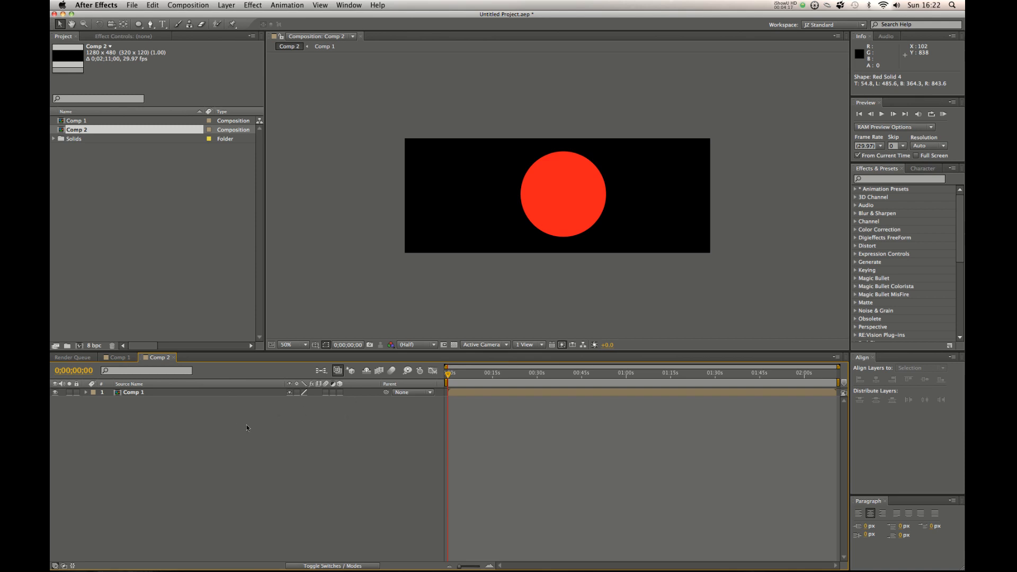
mouse_move(540, 154)
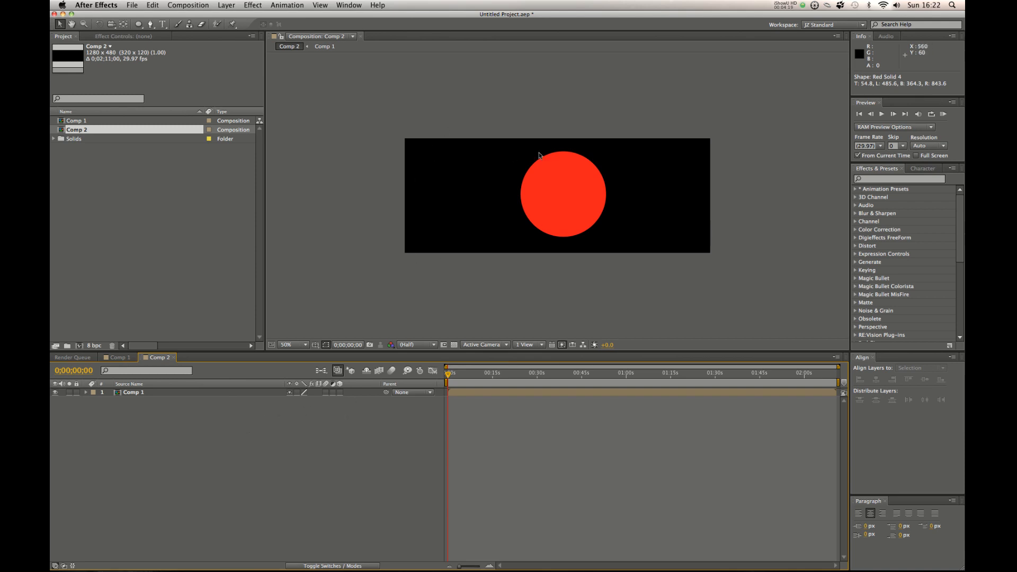
mouse_move(468, 164)
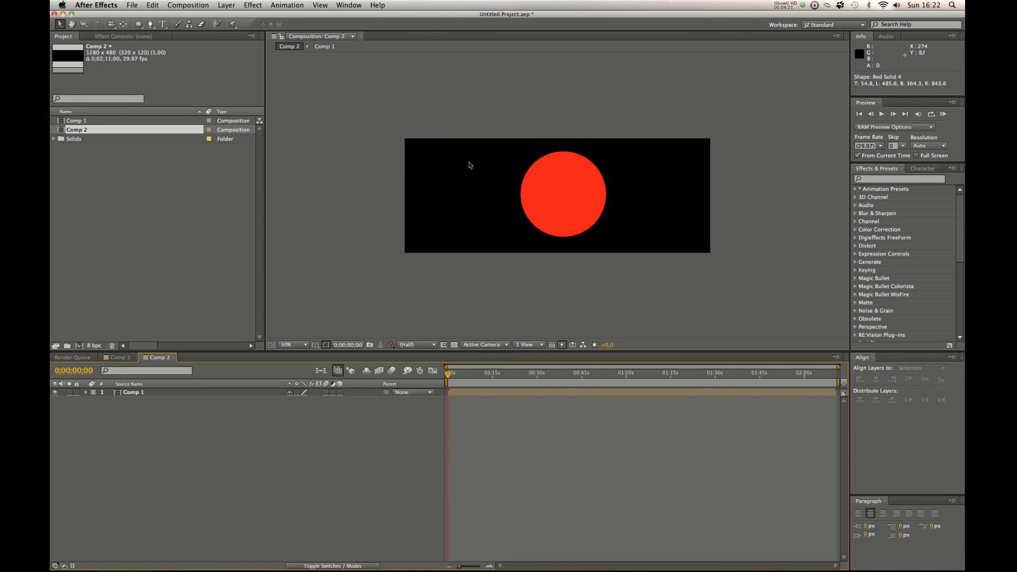
mouse_move(533, 196)
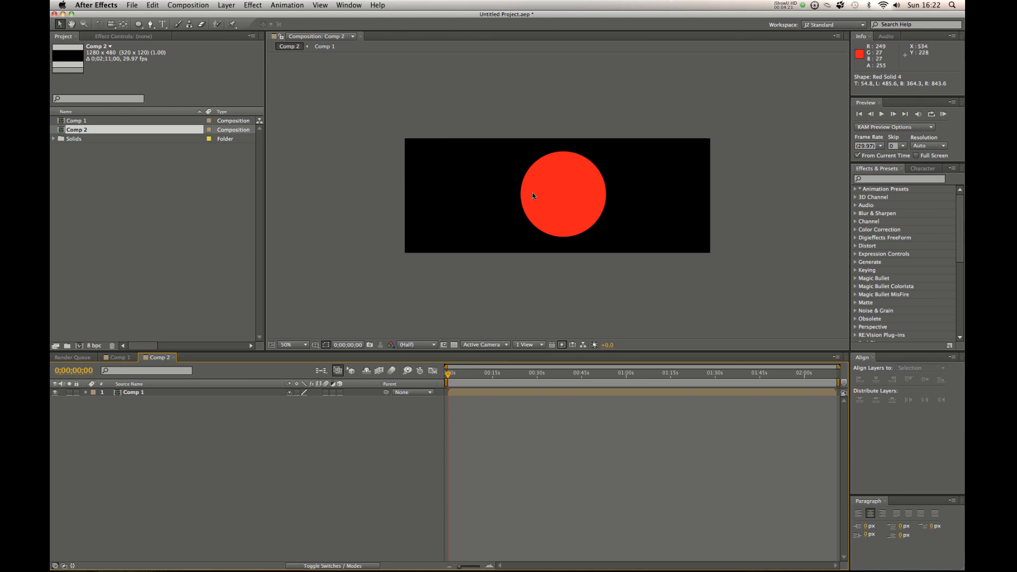
mouse_move(611, 137)
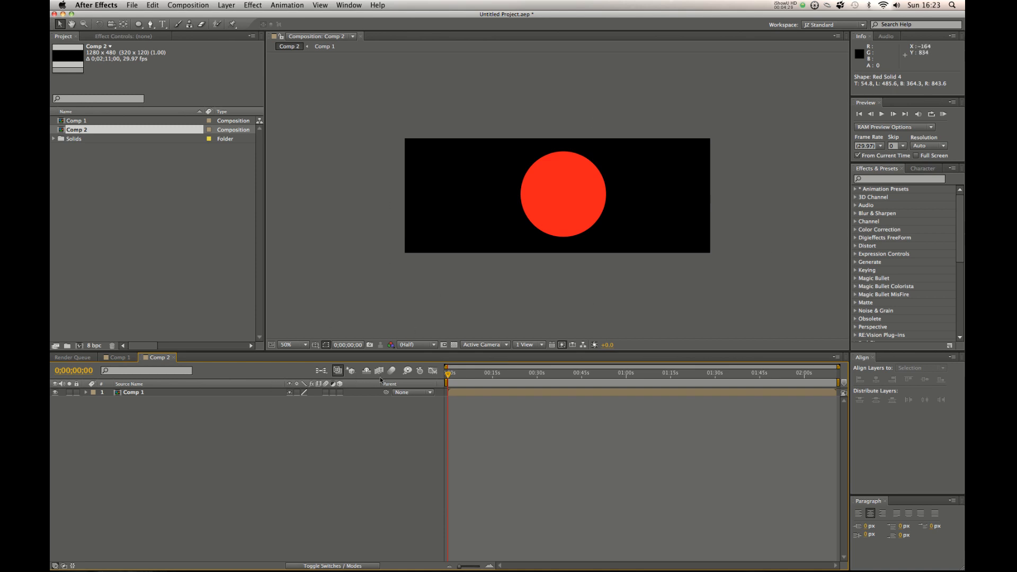
mouse_move(867, 5)
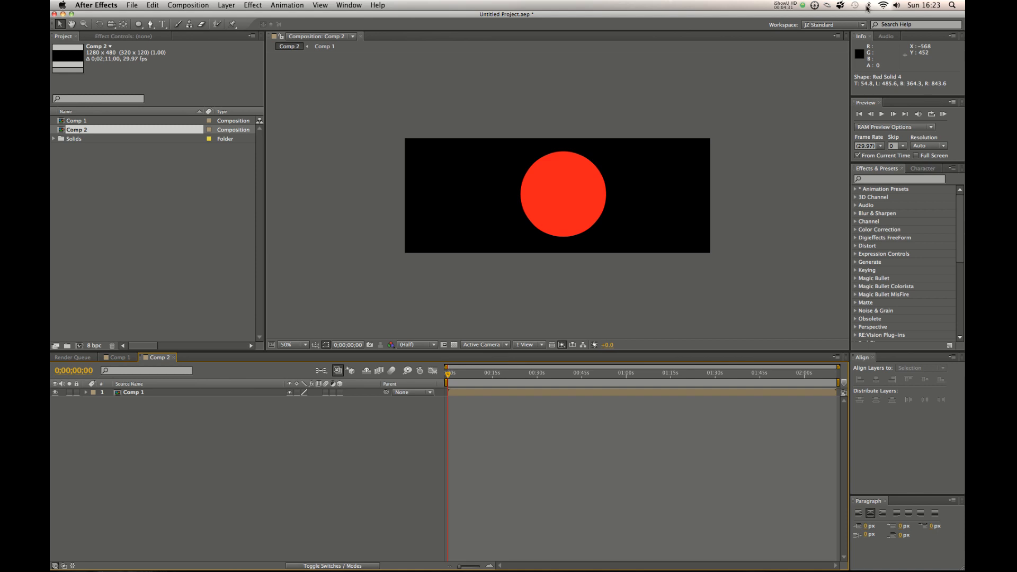
mouse_move(776, 37)
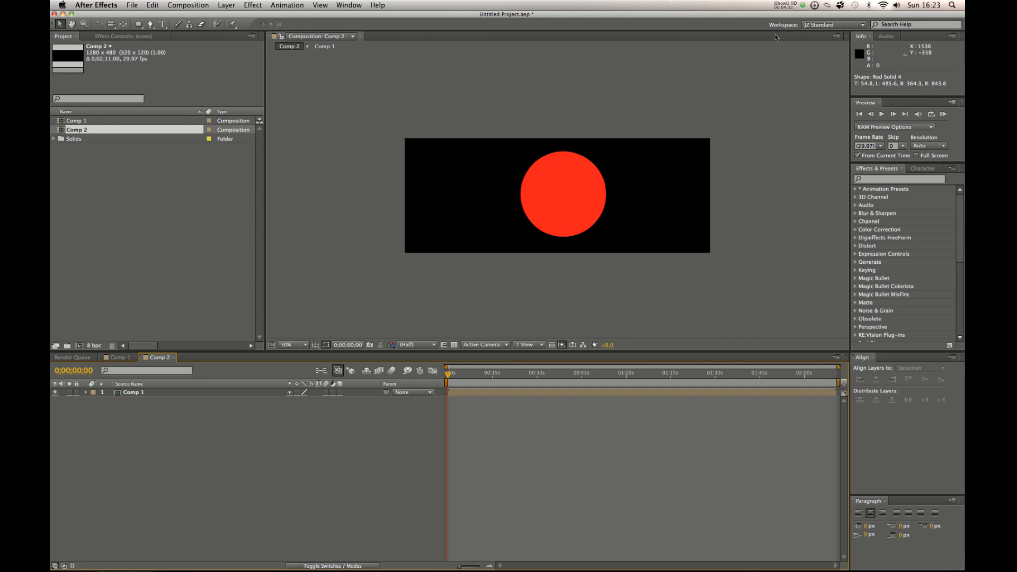
mouse_move(746, 149)
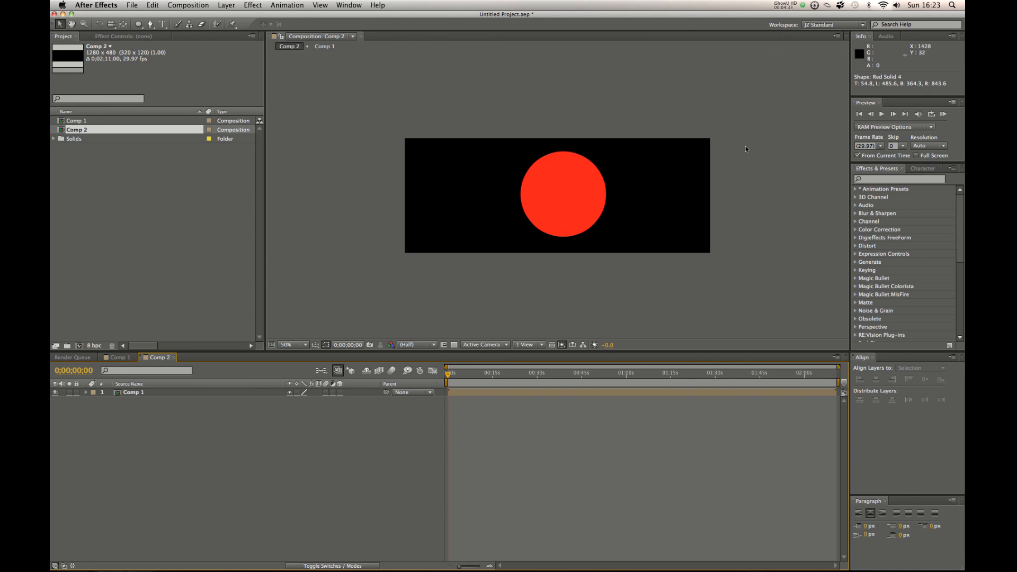
mouse_move(722, 179)
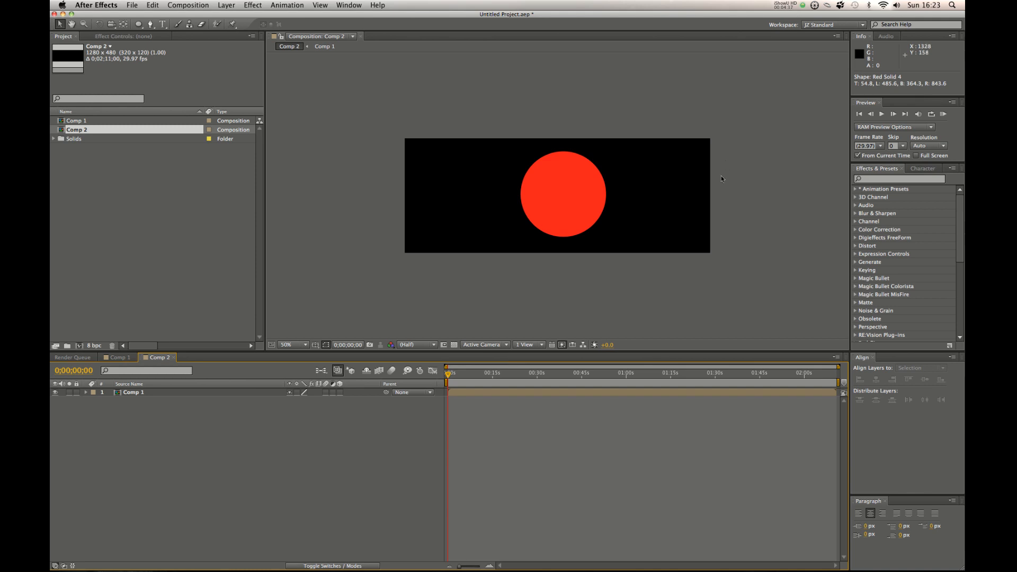
left_click(781, 4)
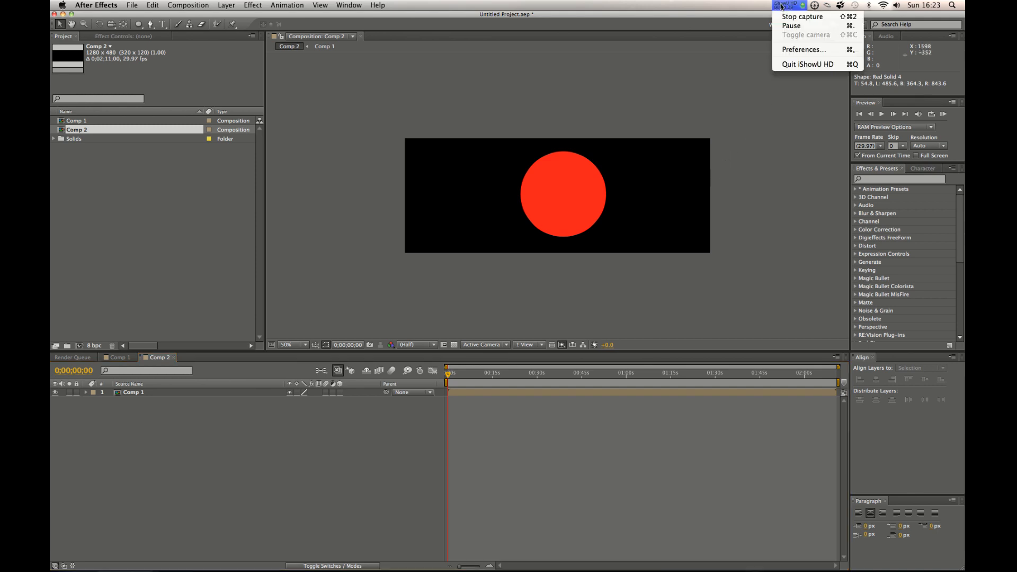